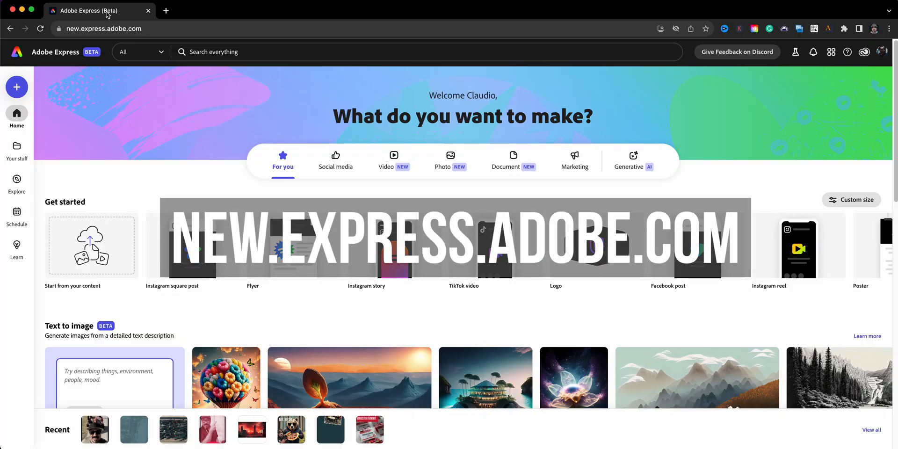
mouse_move(172, 246)
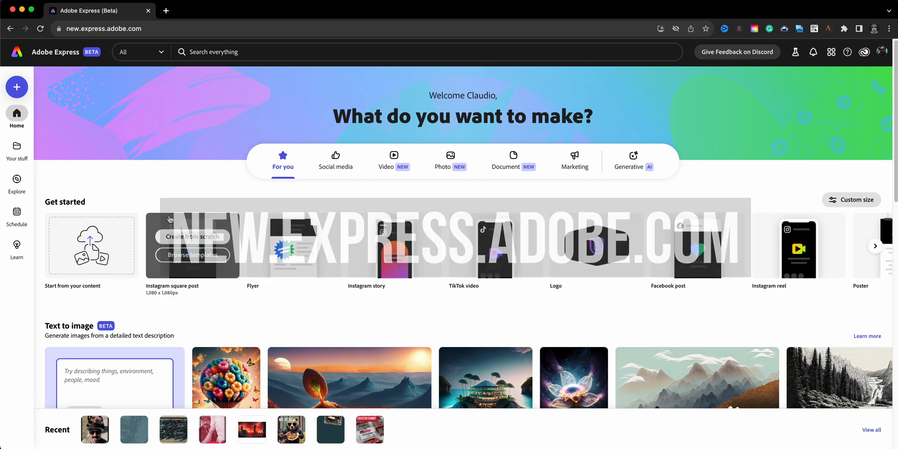
- Scroll the home page down to the suggested quick actions
scroll("down", 3)
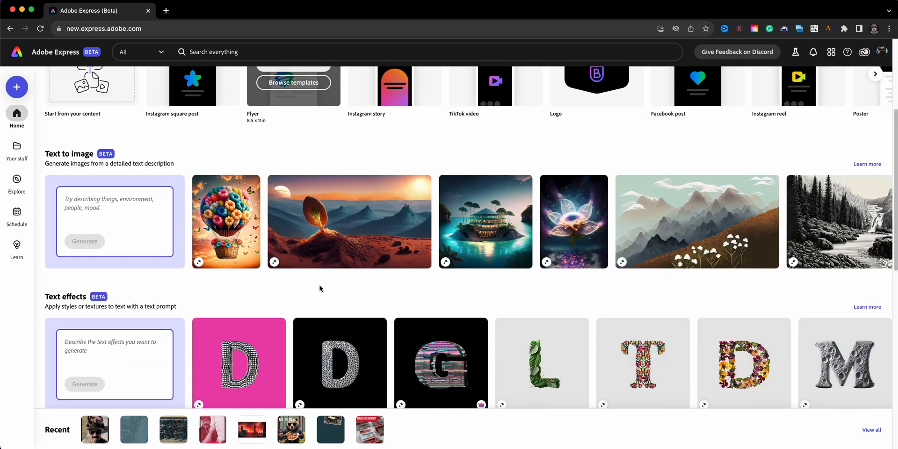
scroll("down", 3)
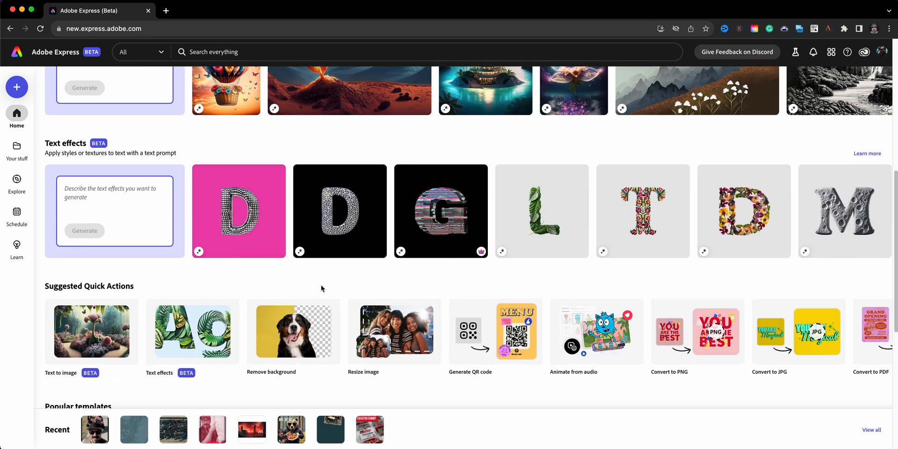
scroll("down", 3)
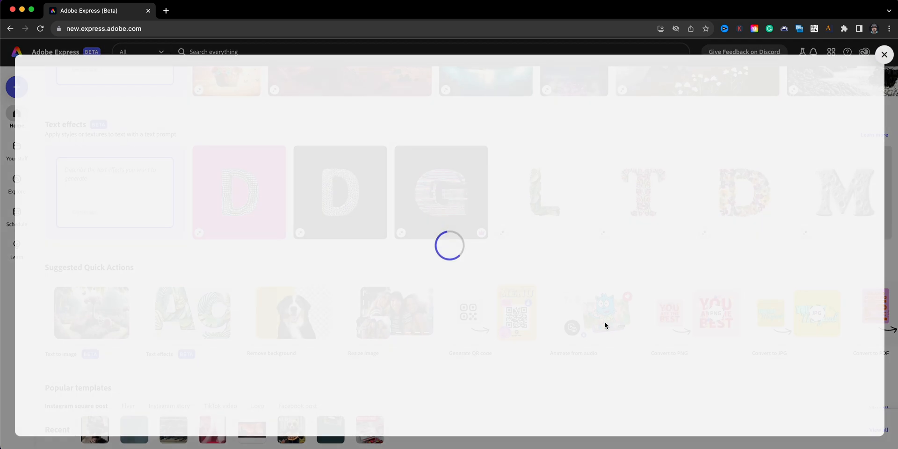
- Launch Animate from audio and choose the Pirate as the animated character
left_click(573, 312)
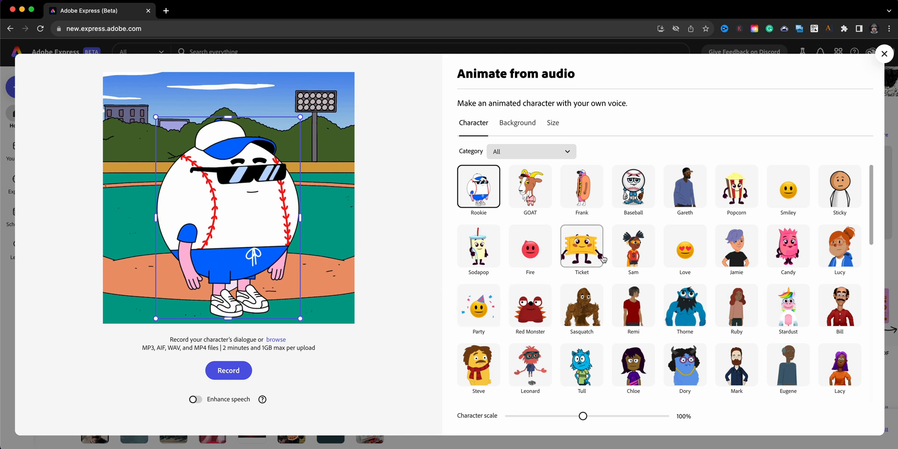
scroll("down", 3)
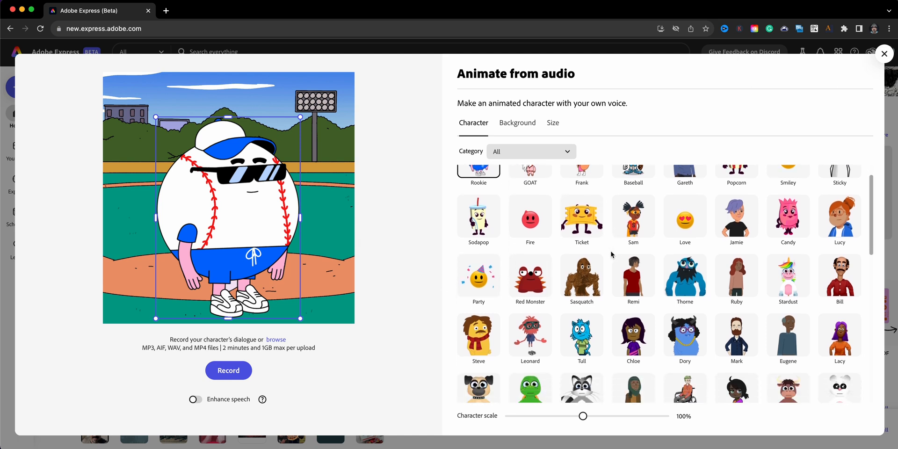
scroll("down", 3)
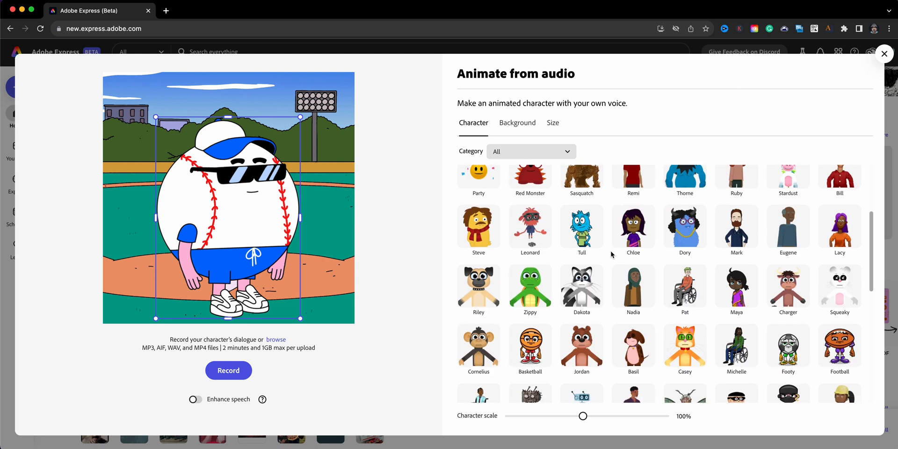
scroll("down", 3)
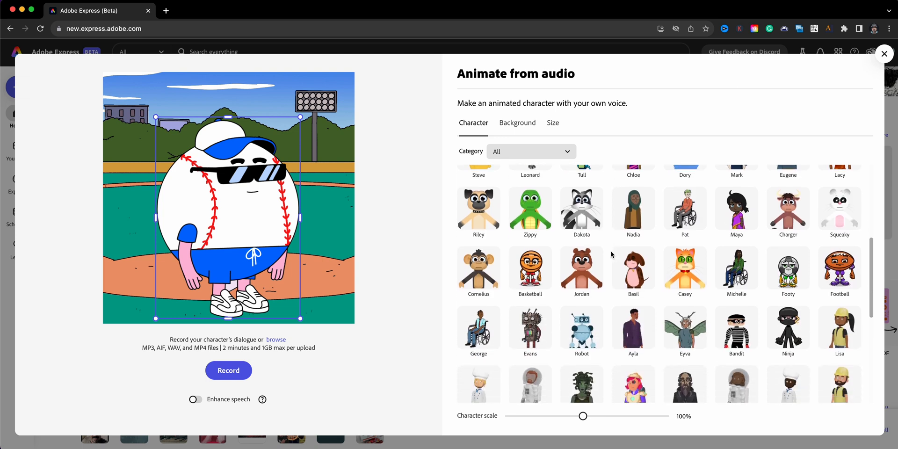
scroll("down", 3)
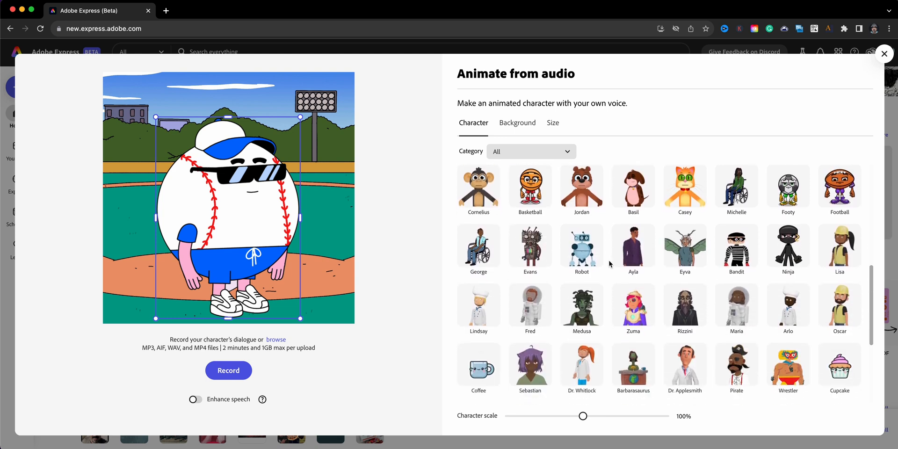
left_click(736, 329)
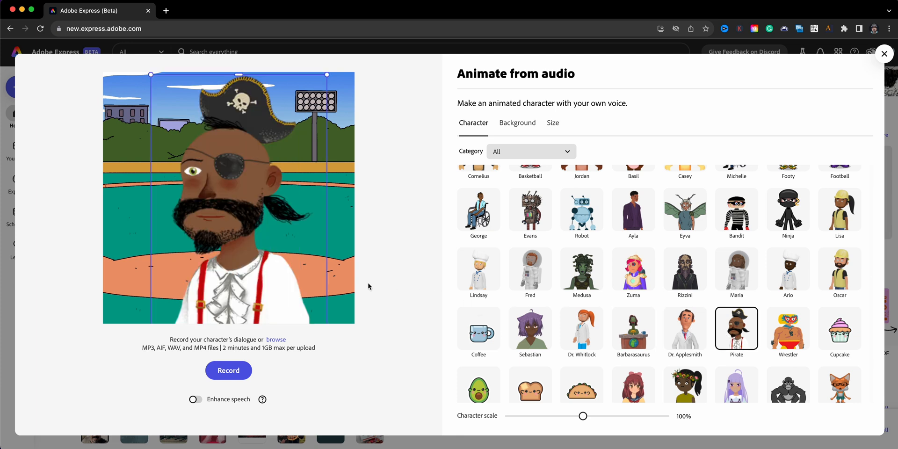
- Shrink the pirate to about 38% scale and move it right of centre
left_click_drag(583, 415, 566, 415)
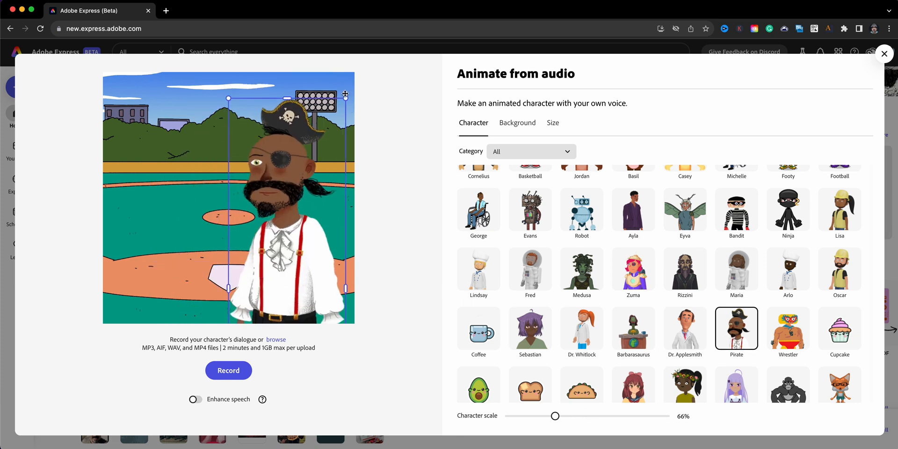
left_click_drag(555, 416, 537, 416)
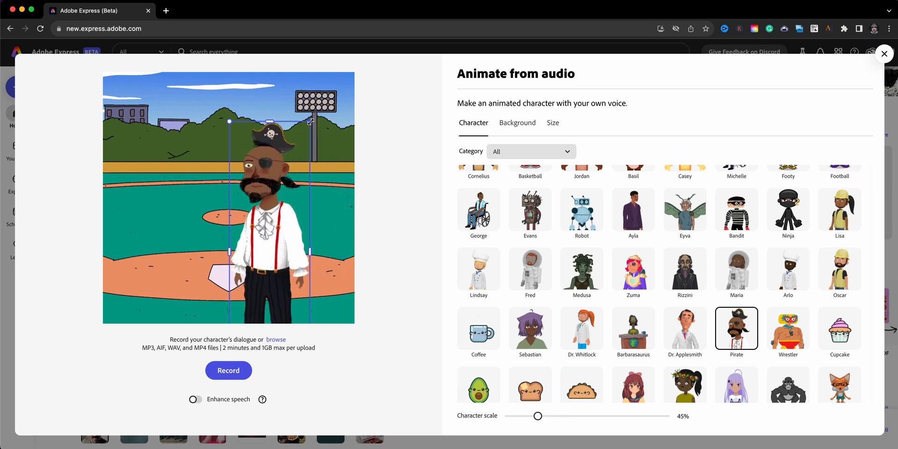
left_click_drag(538, 415, 531, 416)
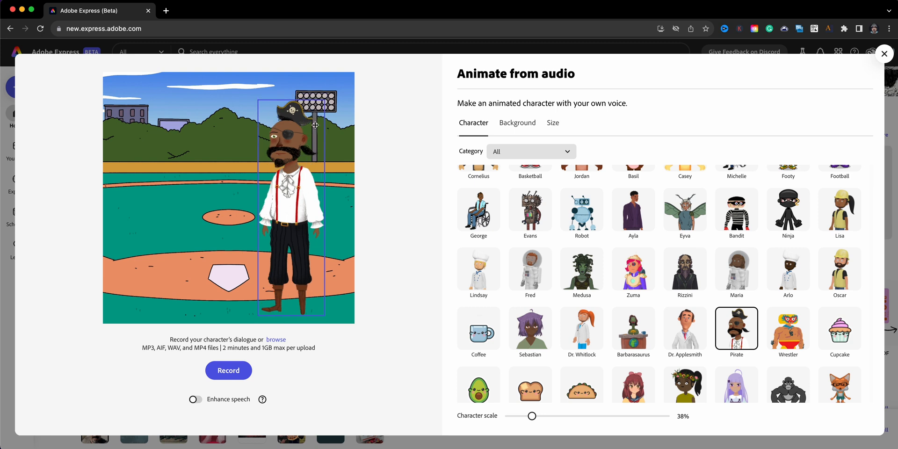
left_click(517, 122)
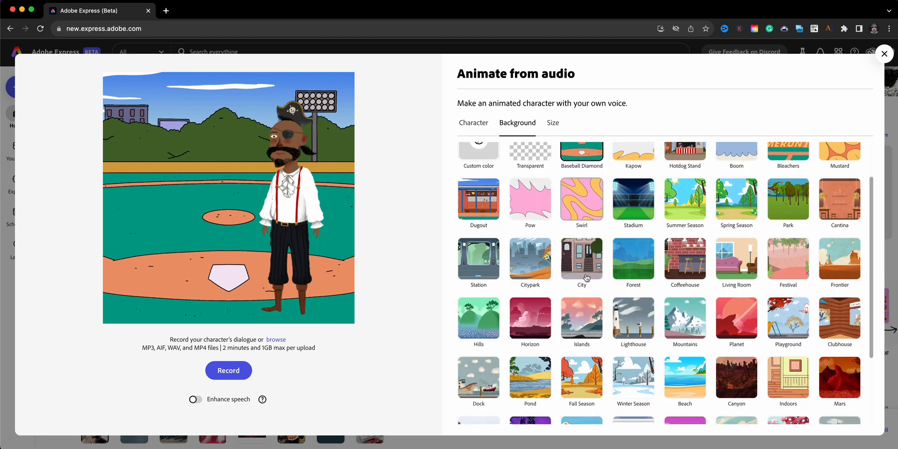
- Use the Treasure beach scene as the pirate's background
scroll("down", 3)
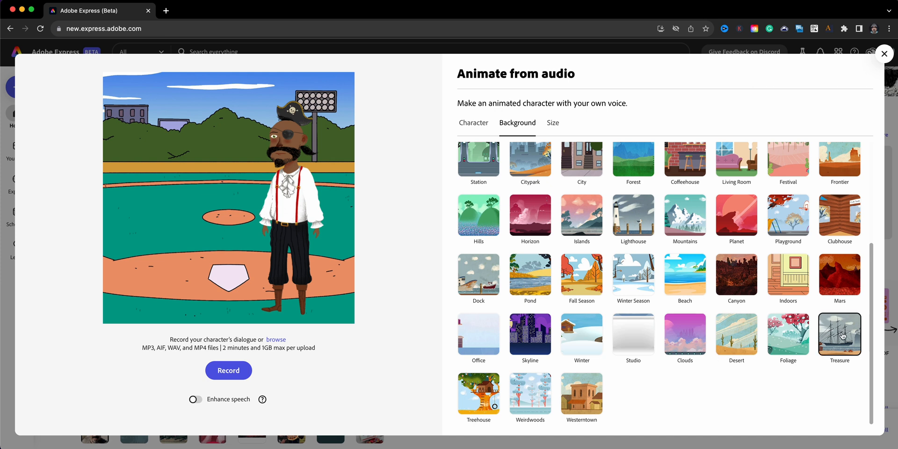
left_click(552, 123)
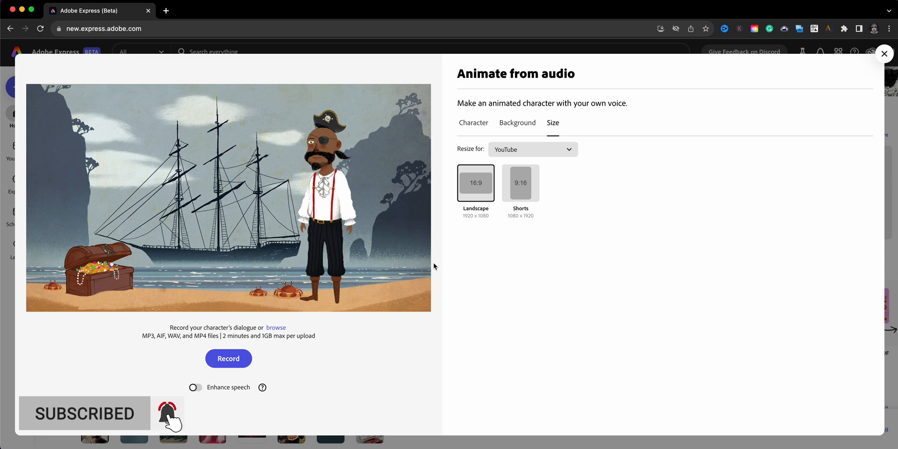
left_click(335, 200)
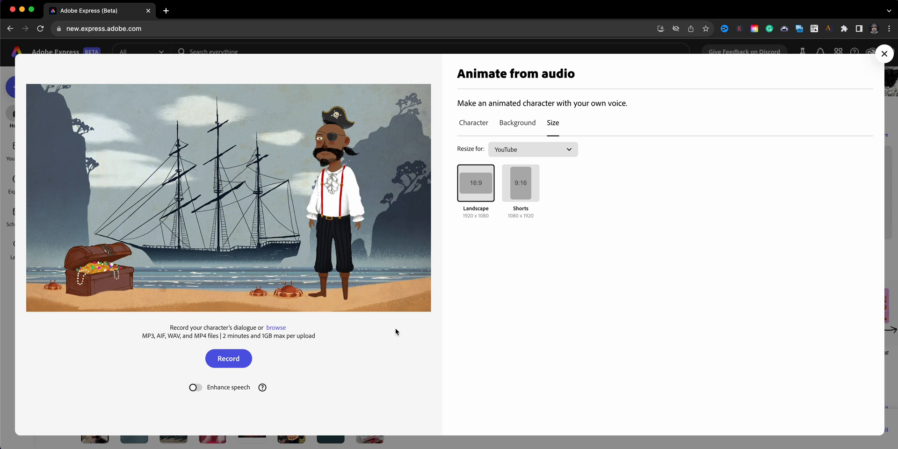
mouse_move(370, 302)
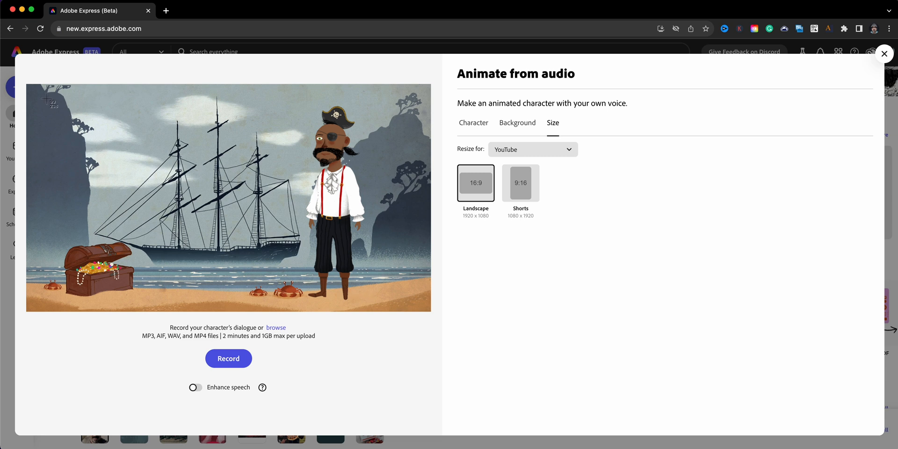
mouse_move(26, 86)
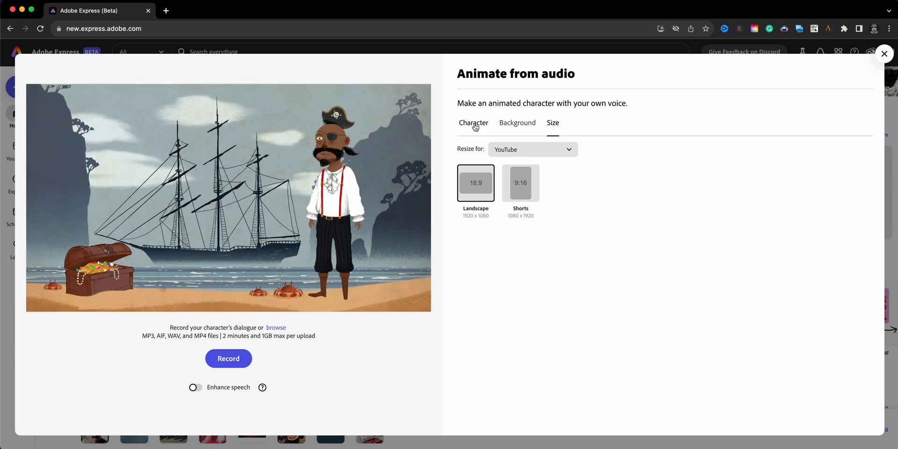
- Switch the character to the Bandit at 51% scale beside the treasure chest on the left
left_click(473, 123)
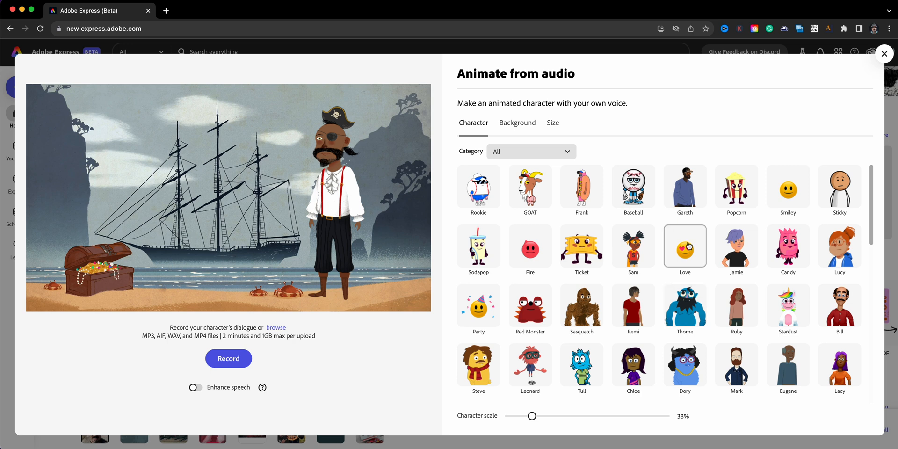
scroll("down", 3)
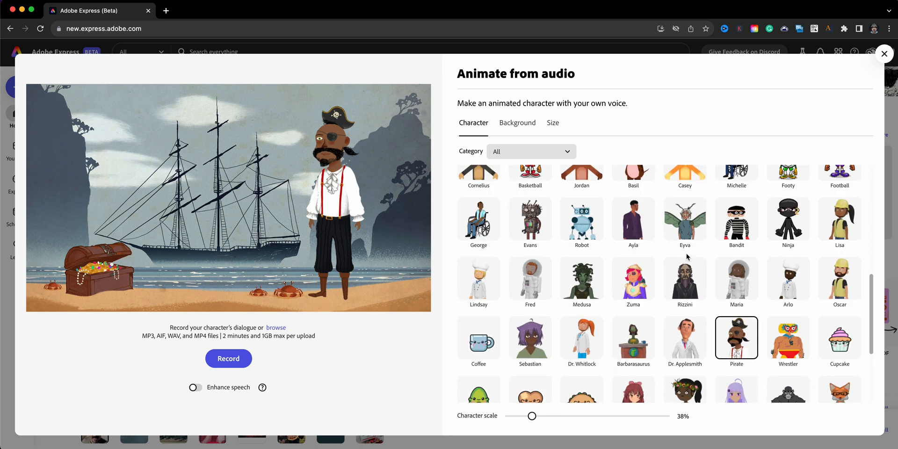
scroll("down", 3)
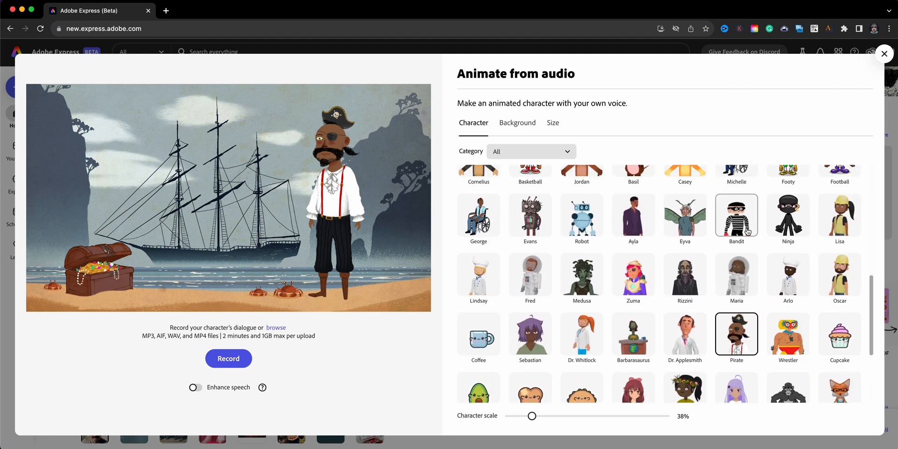
left_click(736, 216)
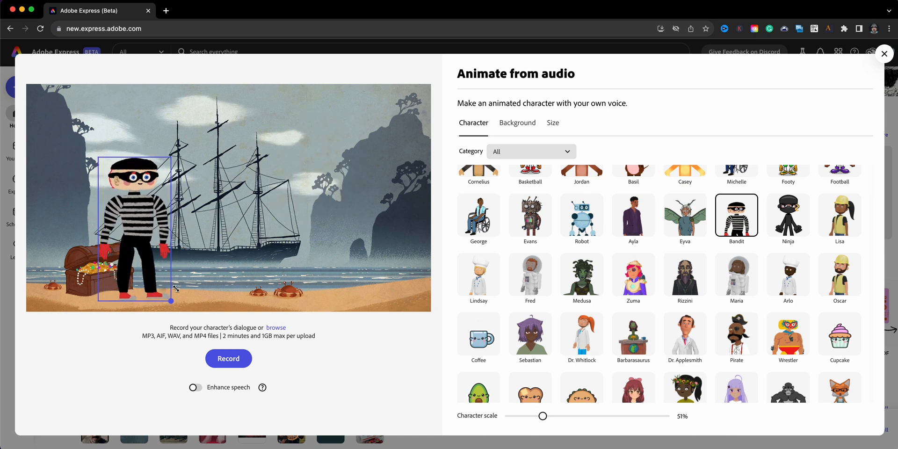
left_click_drag(175, 287, 162, 268)
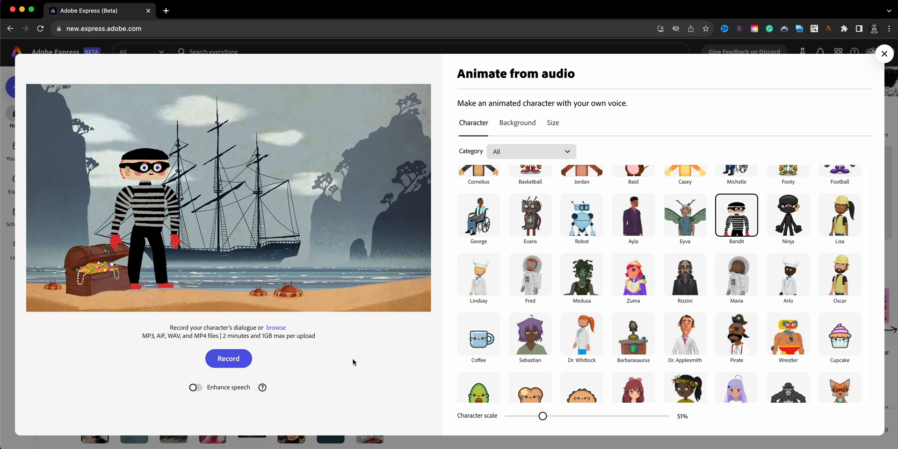
mouse_move(192, 227)
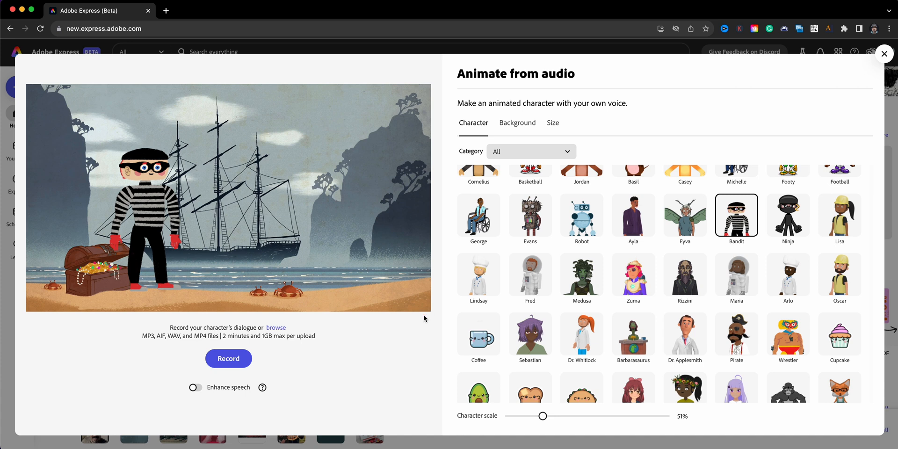
mouse_move(529, 219)
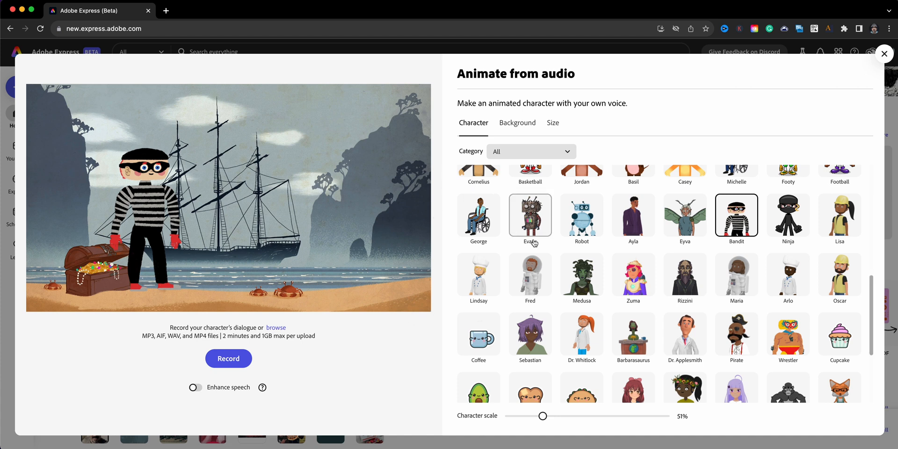
- Swap the bandit for the Pirate character from the character list
scroll("down", 3)
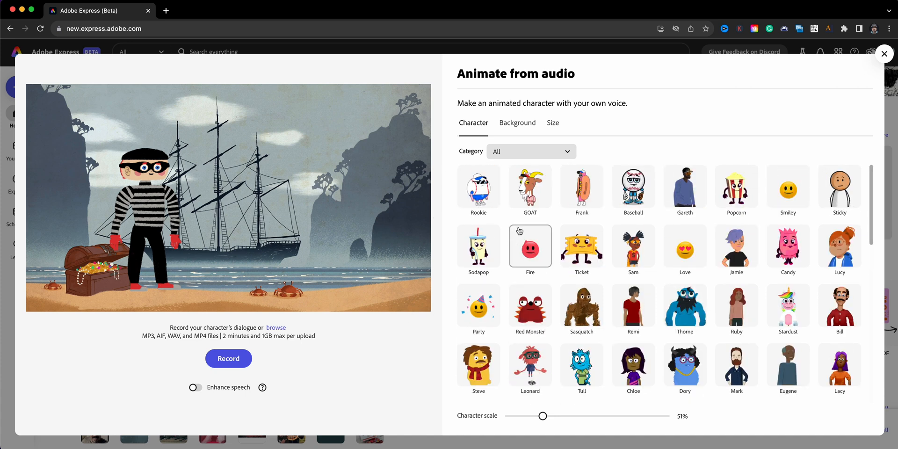
scroll("down", 3)
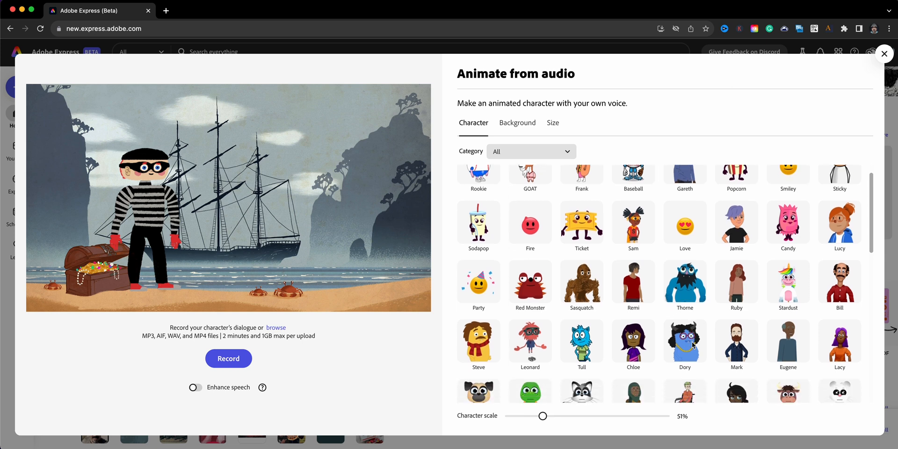
scroll("down", 3)
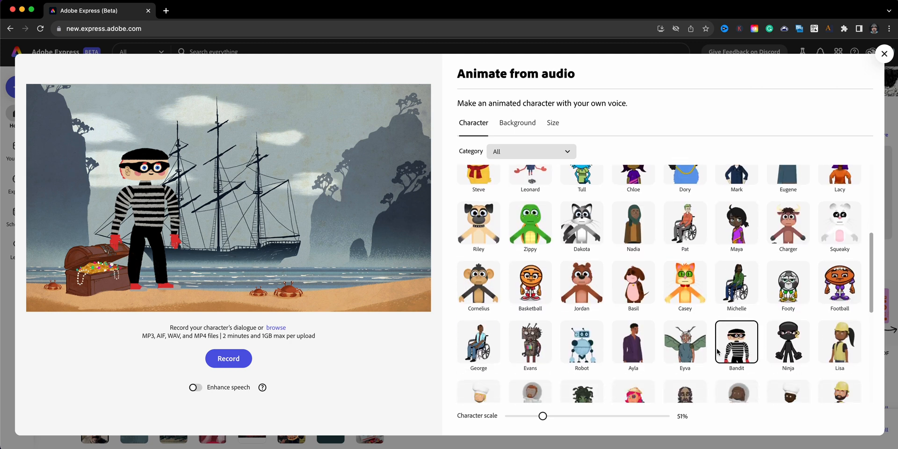
scroll("down", 3)
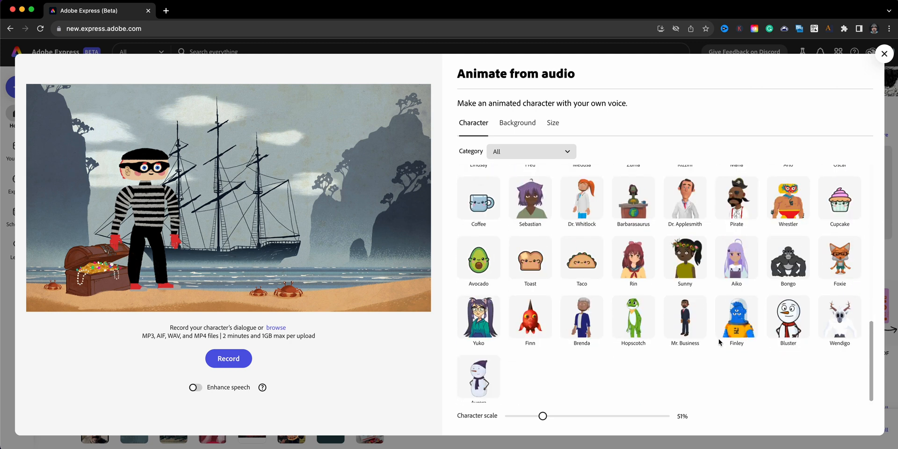
scroll("down", 3)
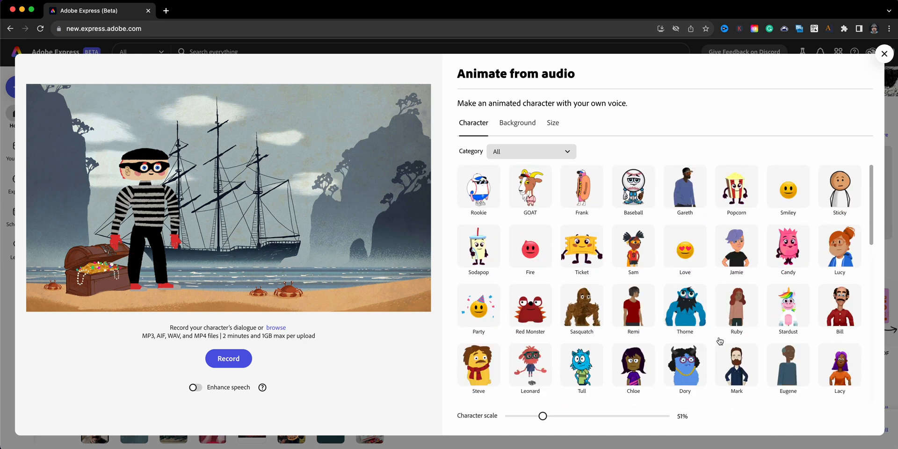
scroll("down", 3)
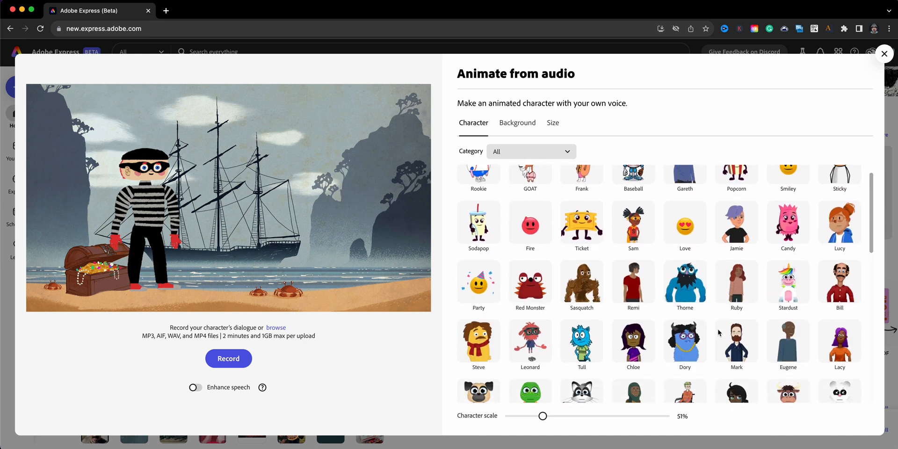
scroll("down", 3)
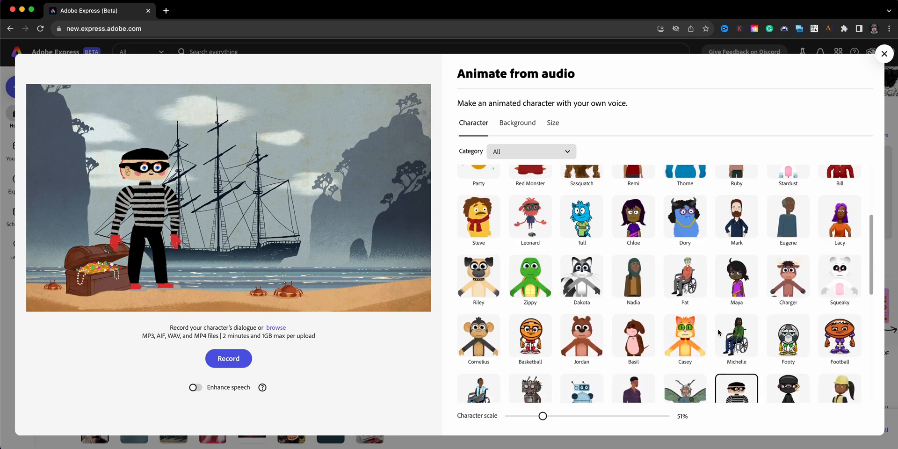
scroll("down", 3)
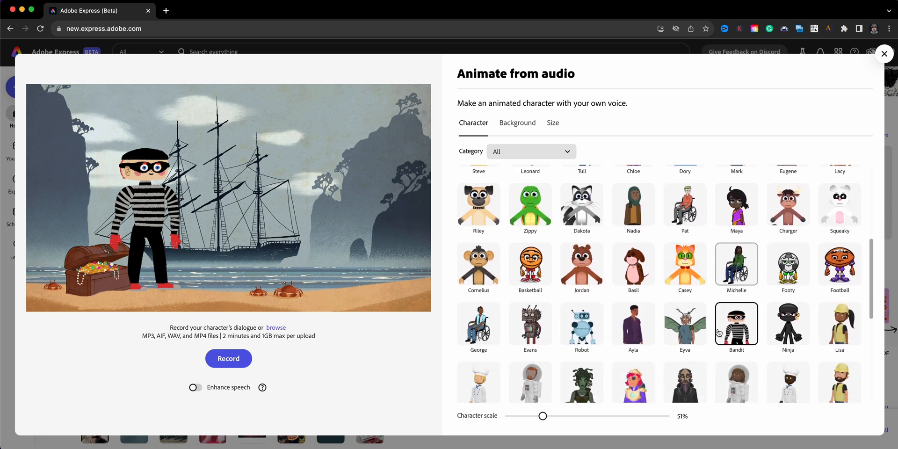
left_click(736, 361)
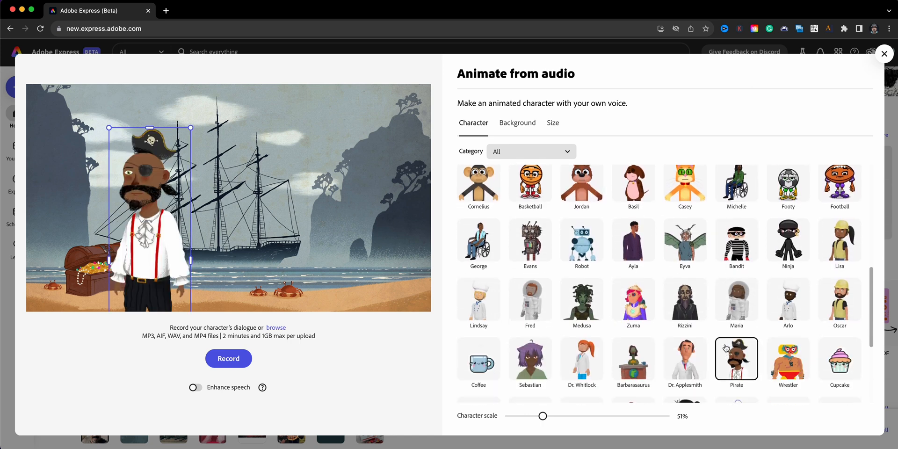
- Scale the pirate to about 37% and place it right of centre on the beach
left_click_drag(542, 415, 534, 415)
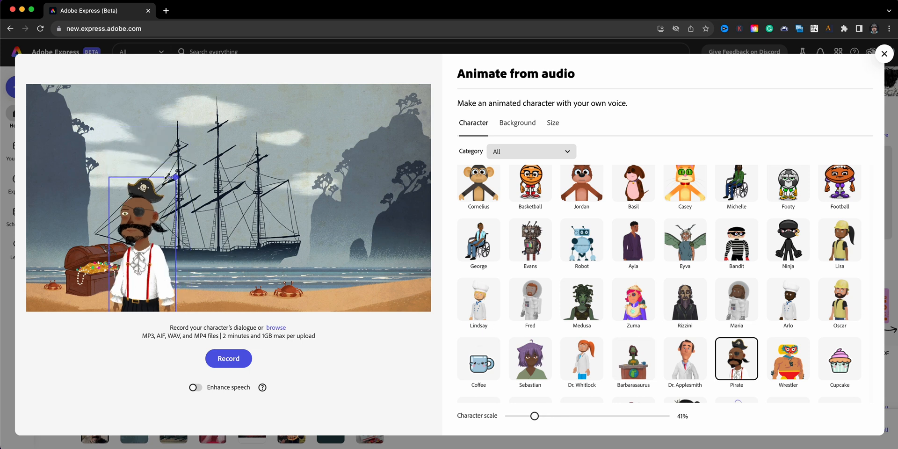
left_click_drag(534, 415, 526, 415)
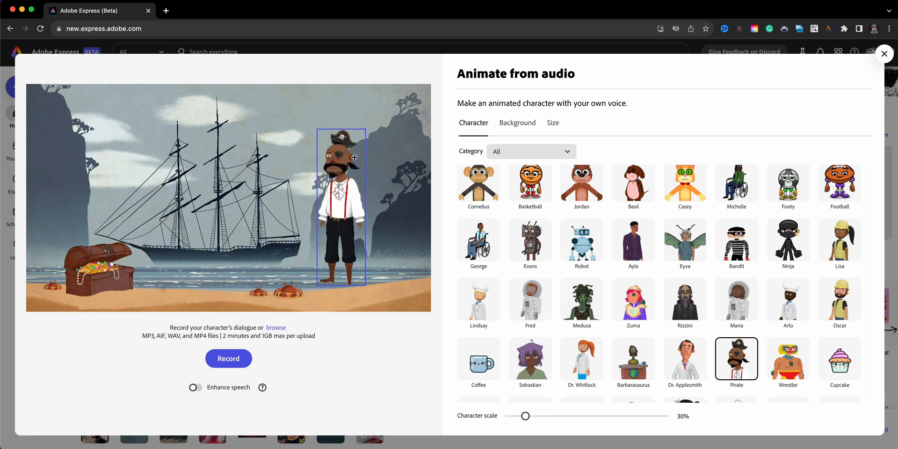
left_click_drag(525, 415, 531, 415)
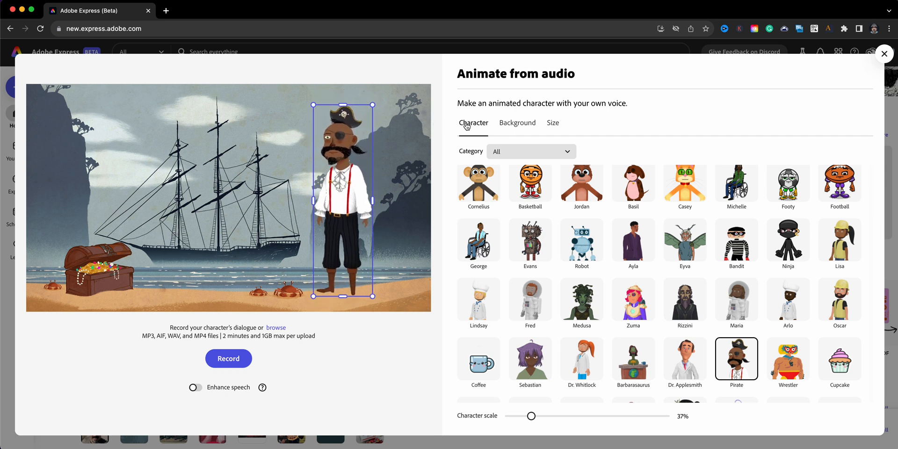
- Upload the Desktop screenshot of the bandit beside the chest as the background image
left_click(517, 122)
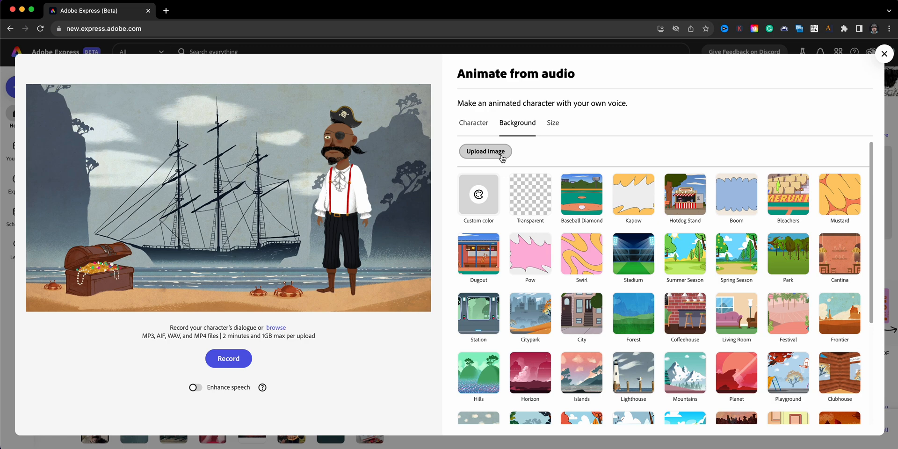
left_click(484, 151)
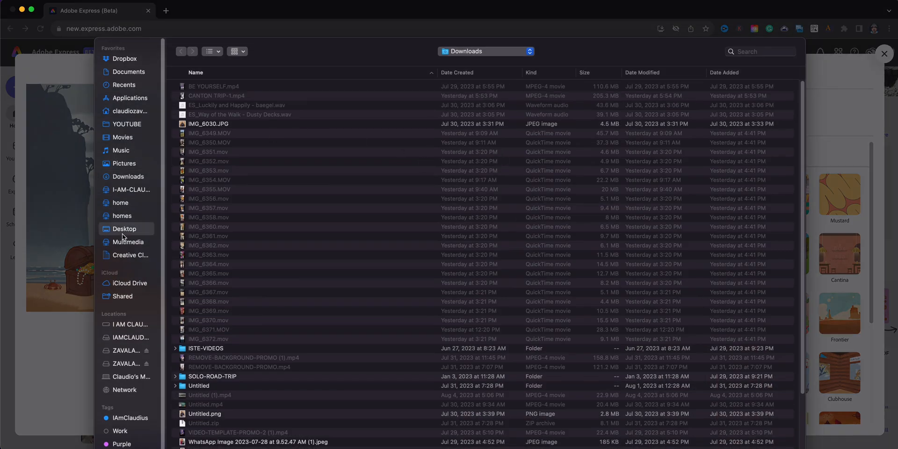
left_click(124, 228)
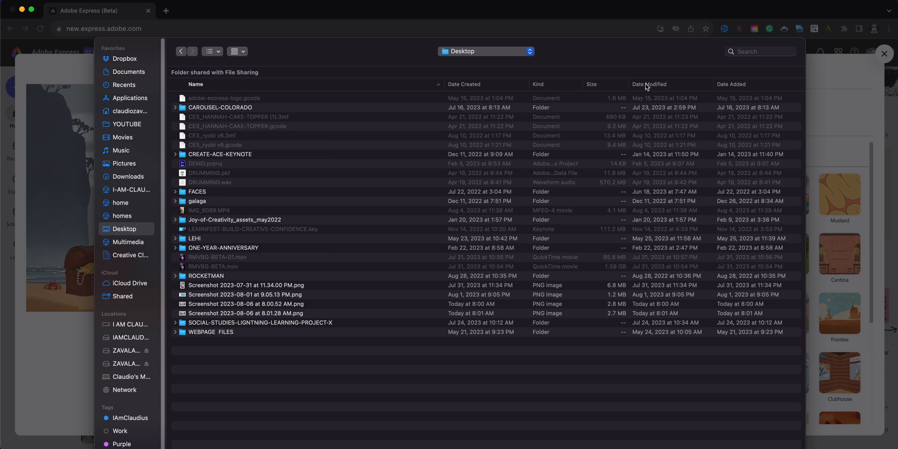
left_click(649, 84)
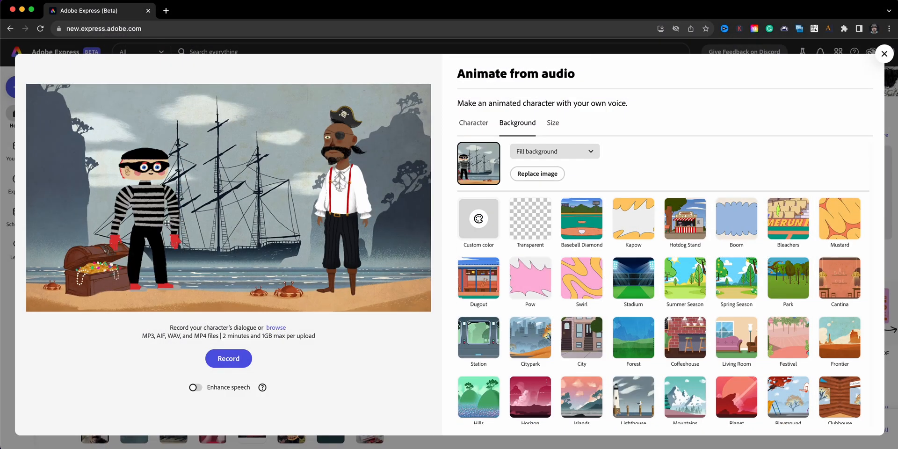
mouse_move(204, 241)
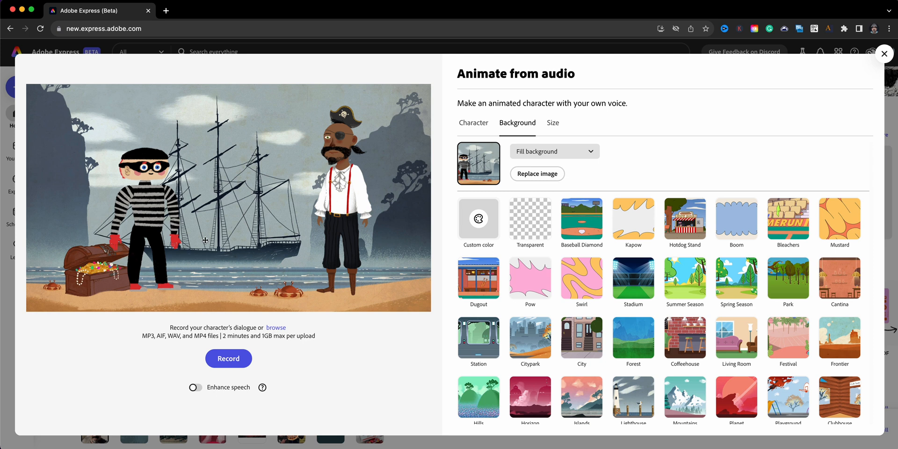
mouse_move(330, 213)
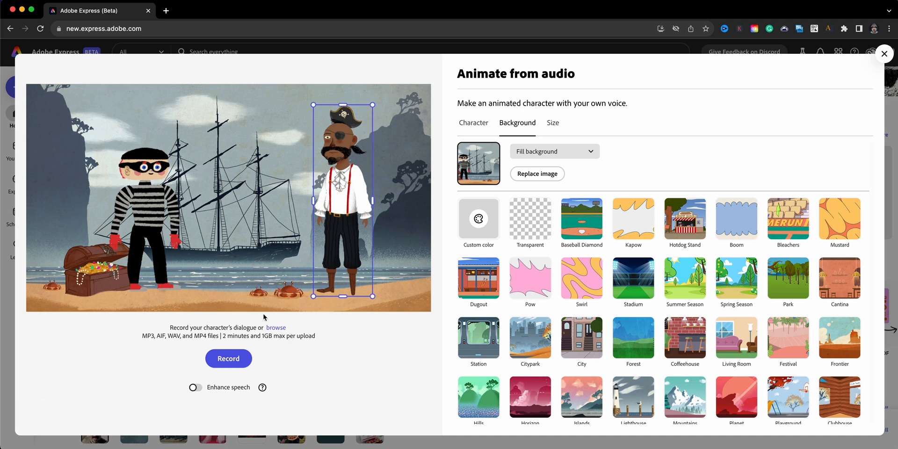
- Record the pirate's spoken line and download the rendered clip as an MP4
left_click(228, 358)
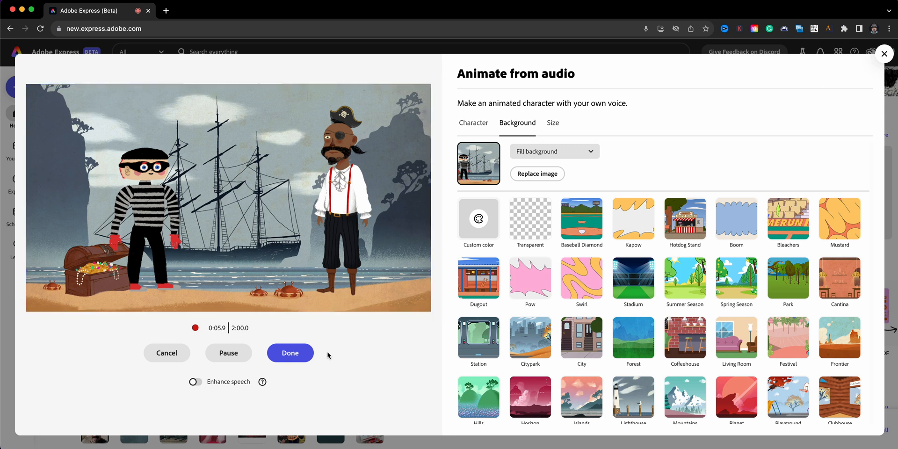
left_click(290, 352)
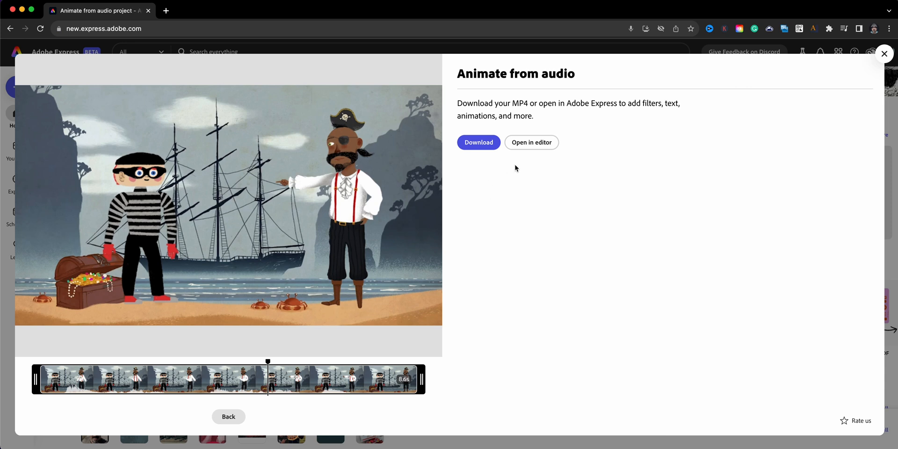
mouse_move(537, 165)
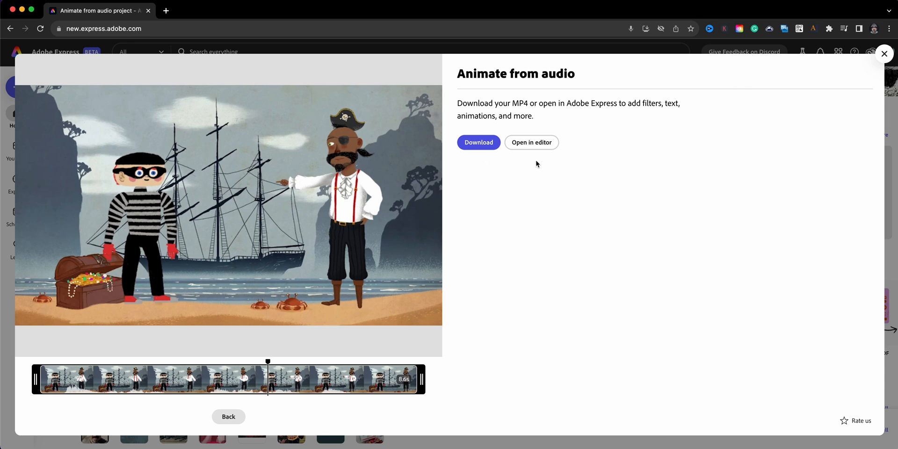
mouse_move(496, 170)
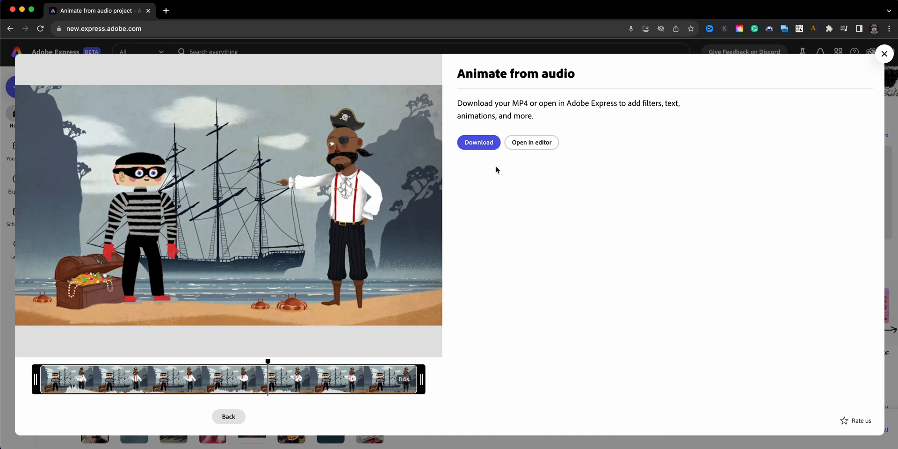
mouse_move(493, 172)
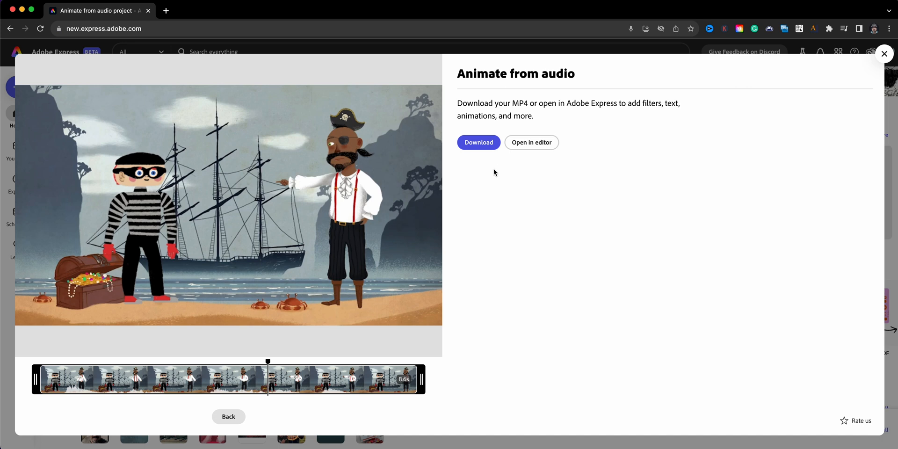
mouse_move(491, 167)
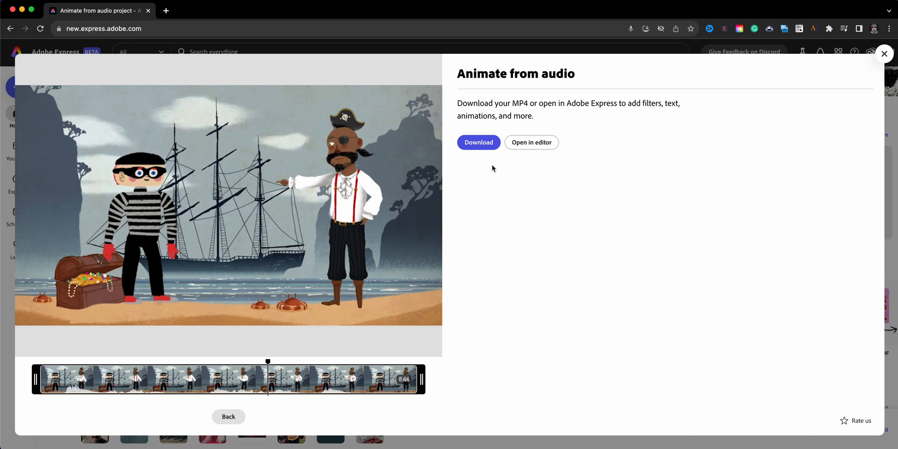
mouse_move(492, 166)
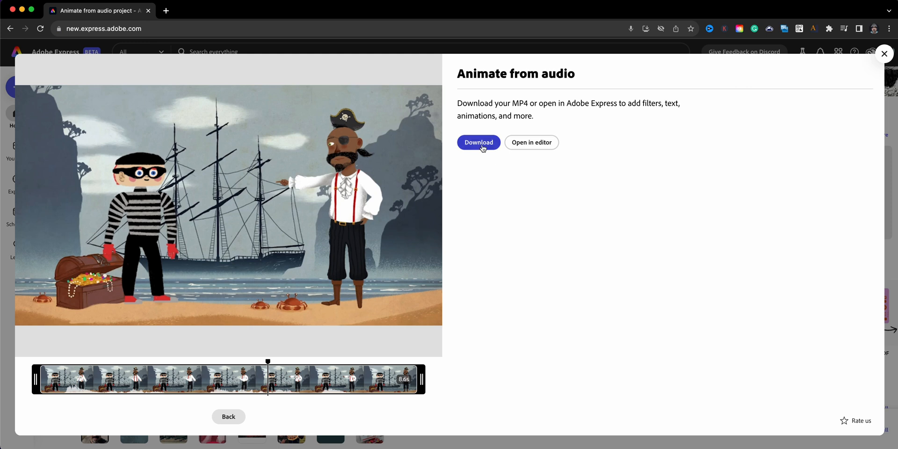
left_click(478, 142)
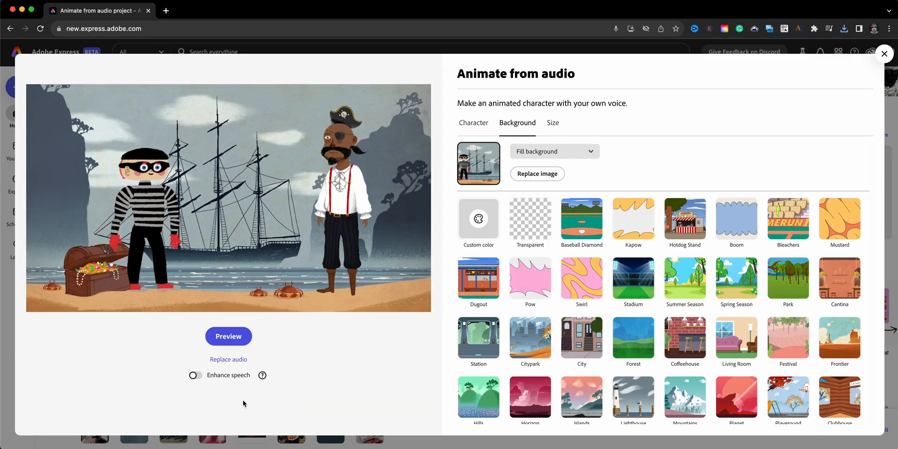
- Replace the background with the still image showing the pirate
left_click(342, 198)
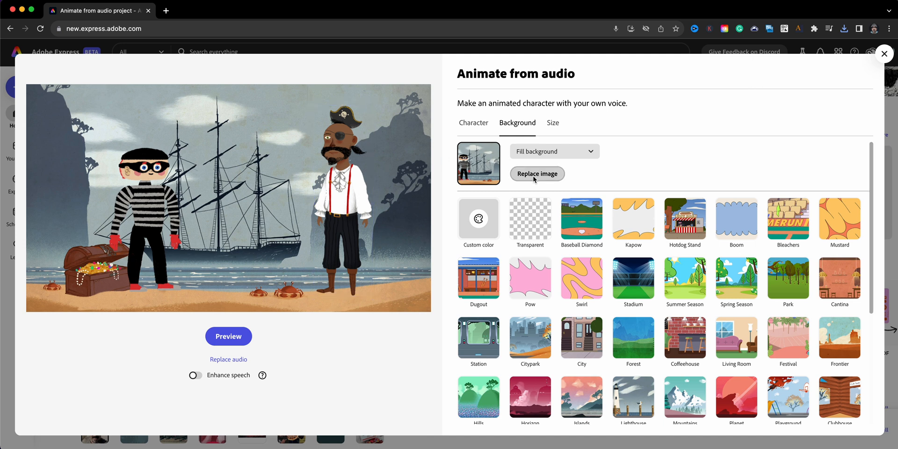
left_click(537, 173)
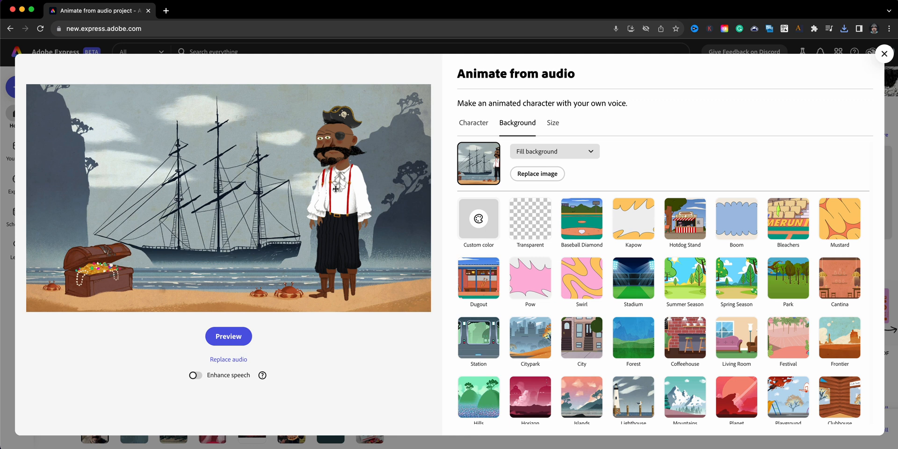
left_click(338, 189)
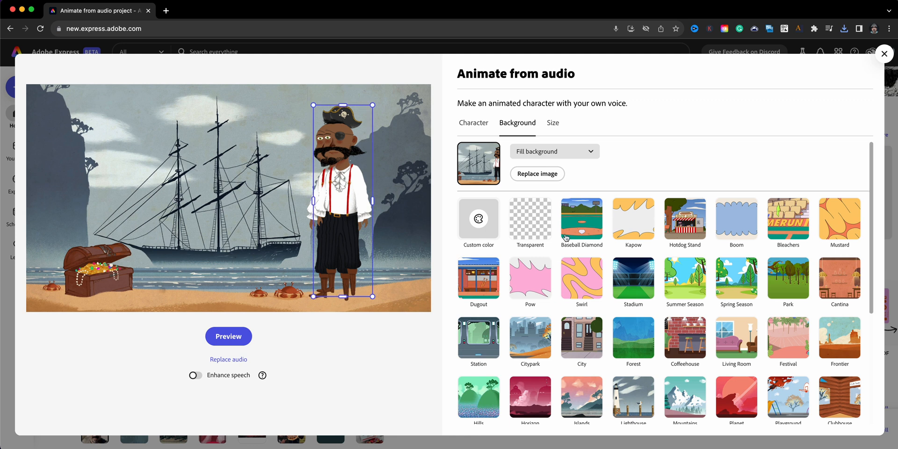
- Make the Bandit the animated character, enlarged to 50% beside the chest
left_click(473, 123)
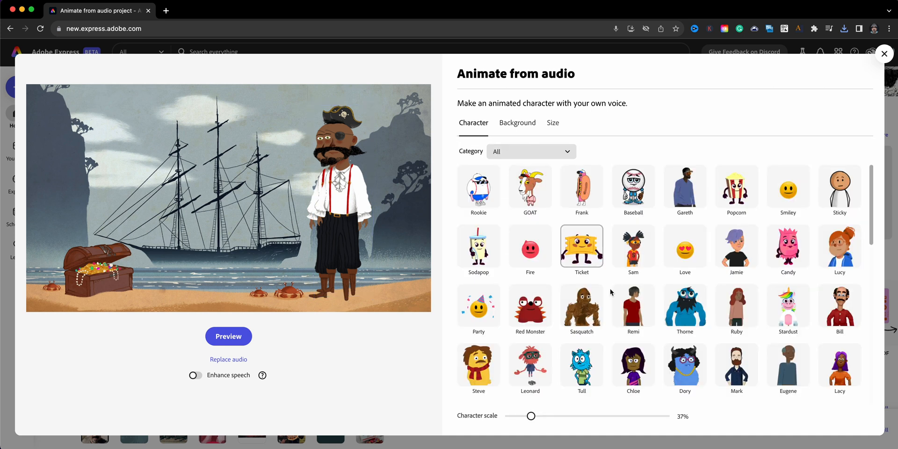
left_click(736, 309)
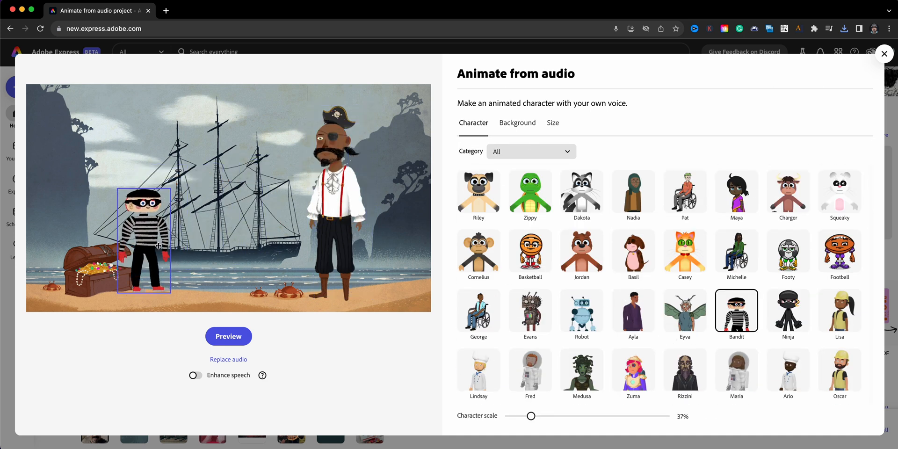
left_click_drag(531, 415, 540, 415)
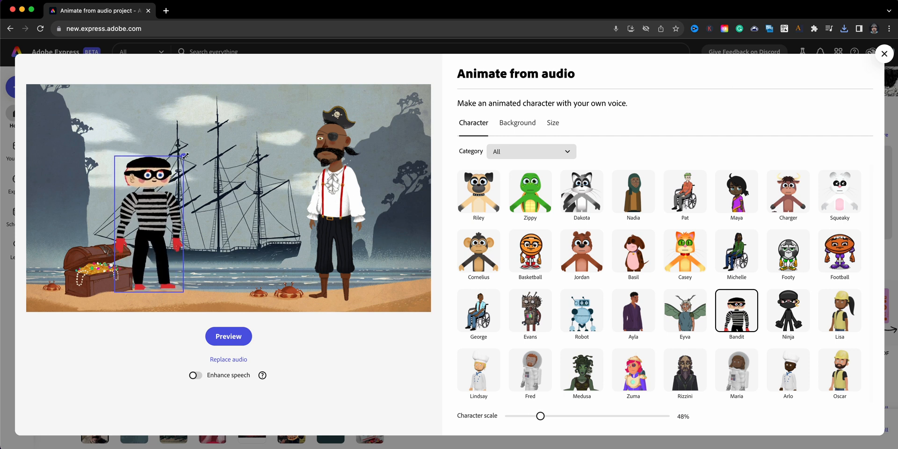
left_click_drag(539, 415, 541, 415)
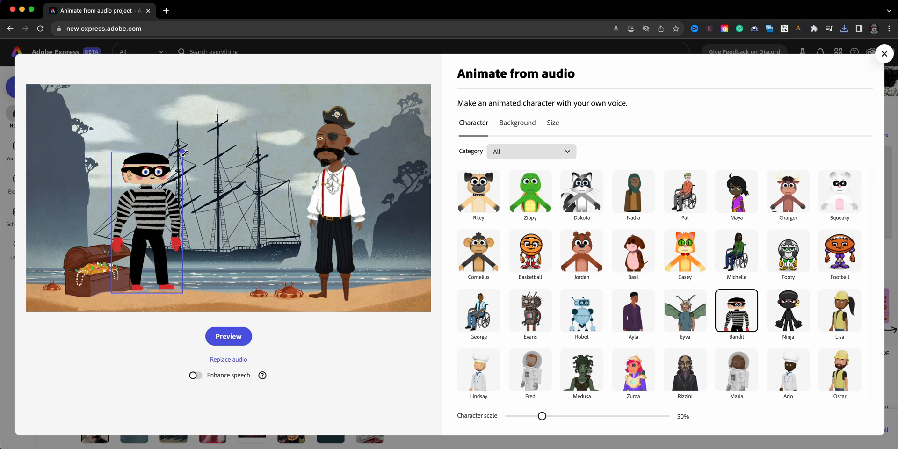
left_click(516, 122)
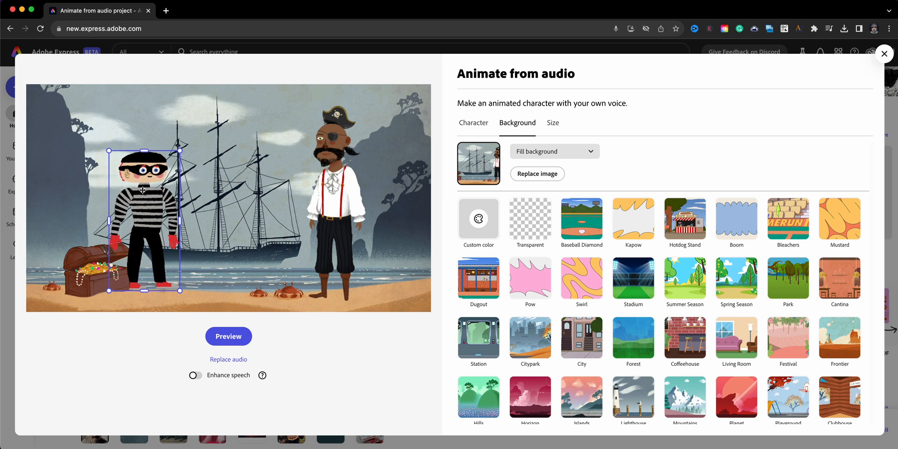
mouse_move(149, 224)
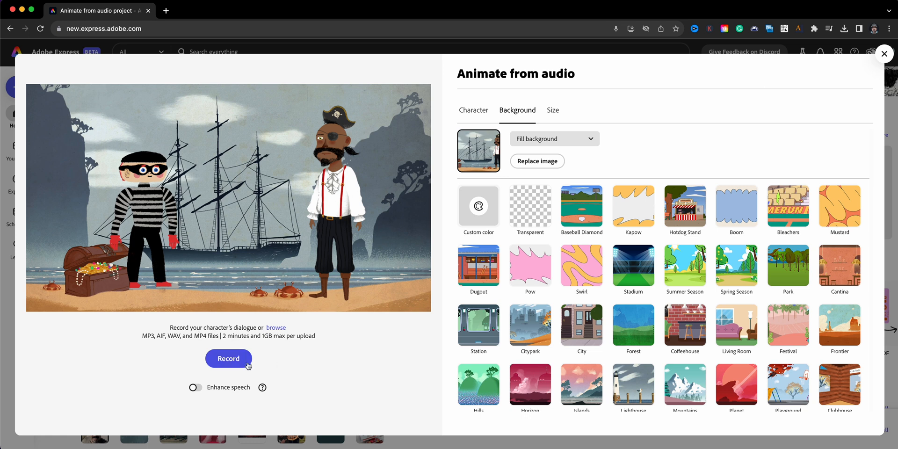
- Record the bandit's line, download the clip as an MP4 and return to the editor
left_click(229, 358)
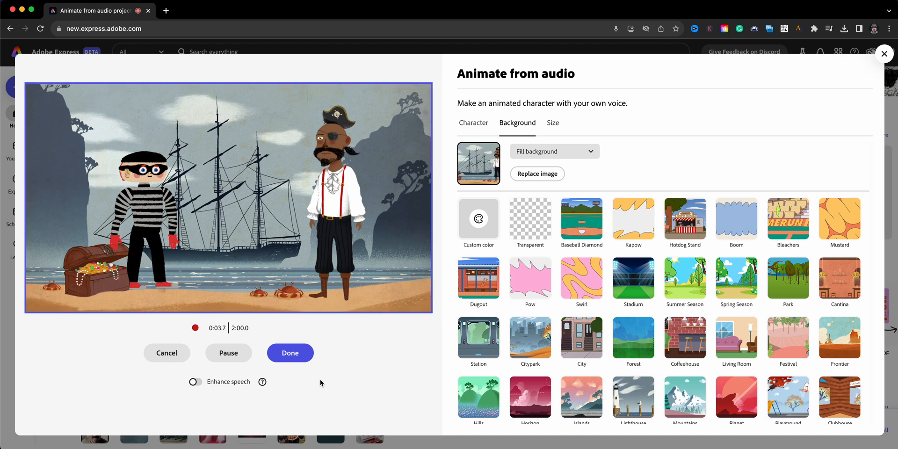
left_click(289, 352)
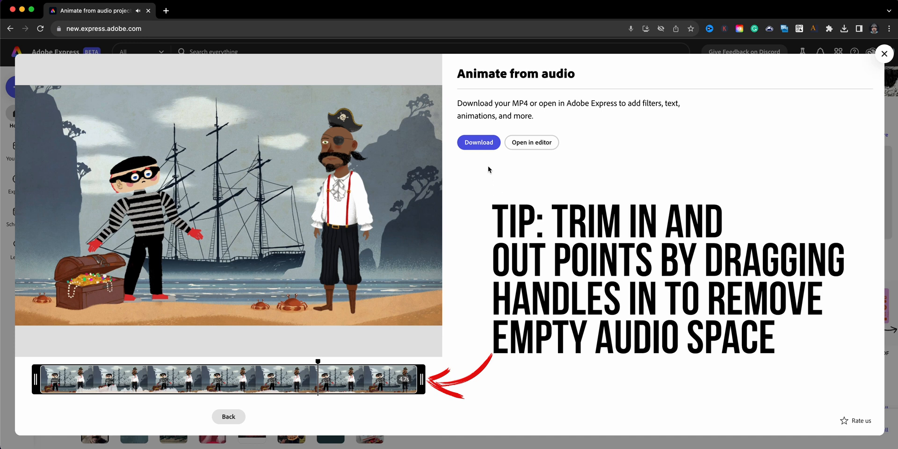
left_click(478, 142)
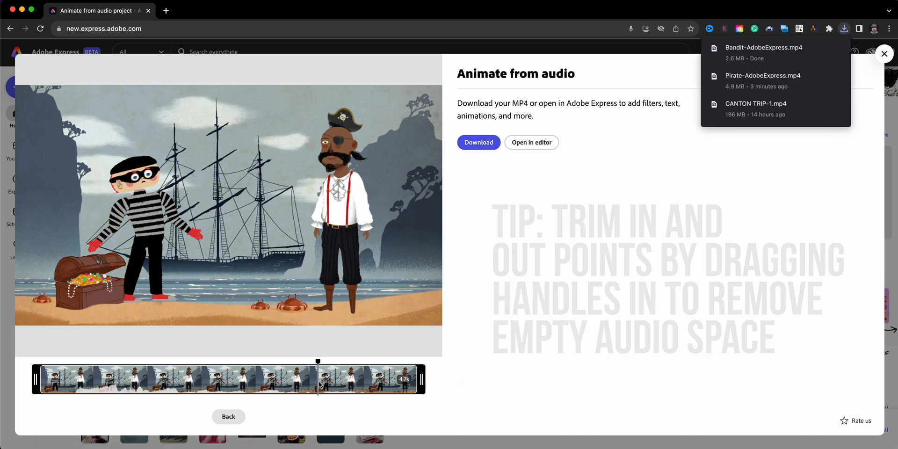
left_click(530, 142)
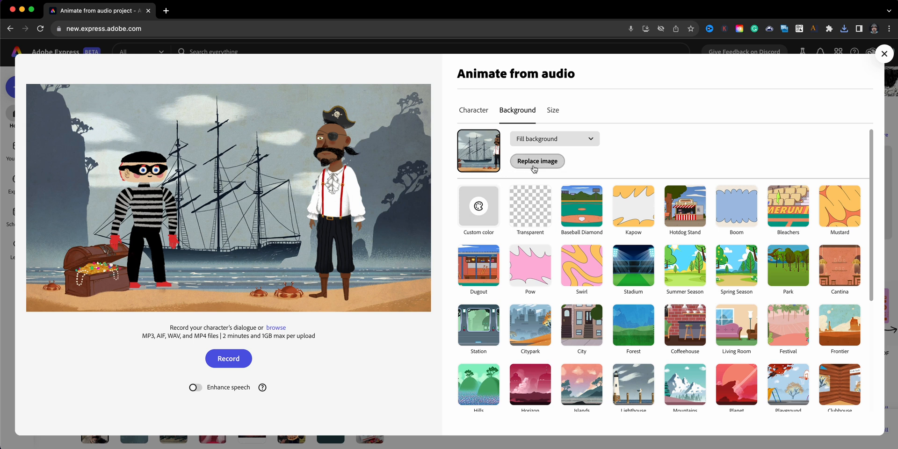
left_click(537, 161)
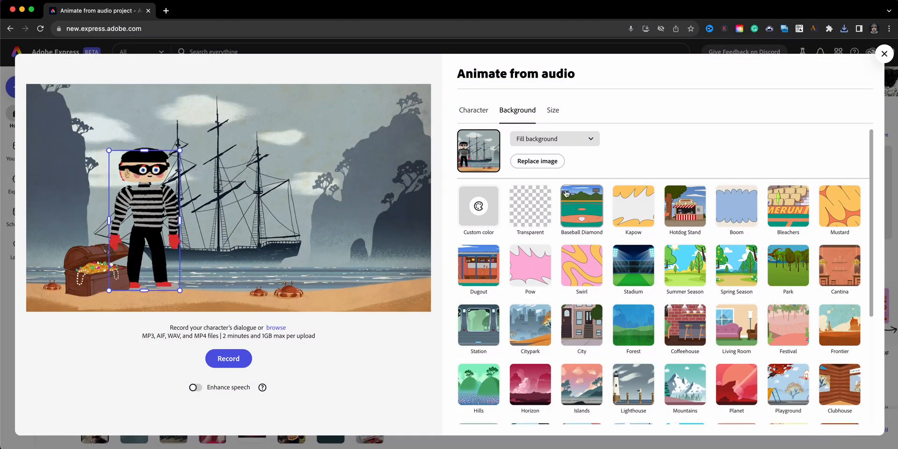
- Make the Pirate the character again, shrunk to about 35% on the right
left_click(473, 110)
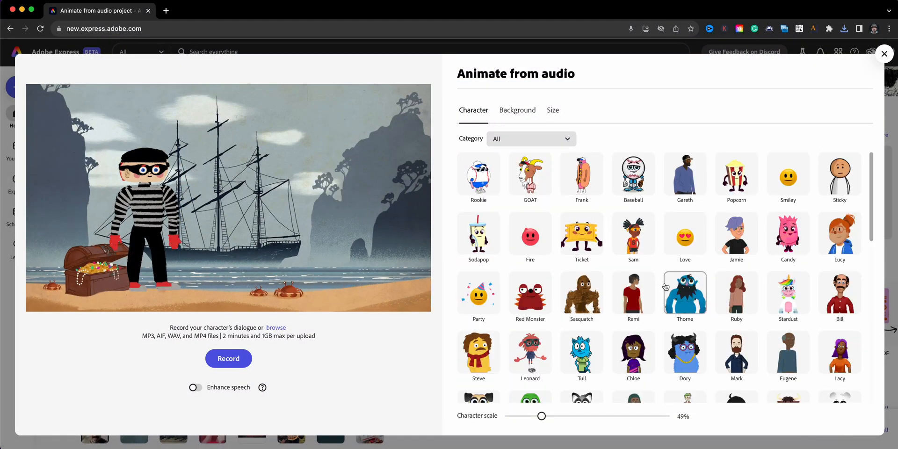
scroll("down", 3)
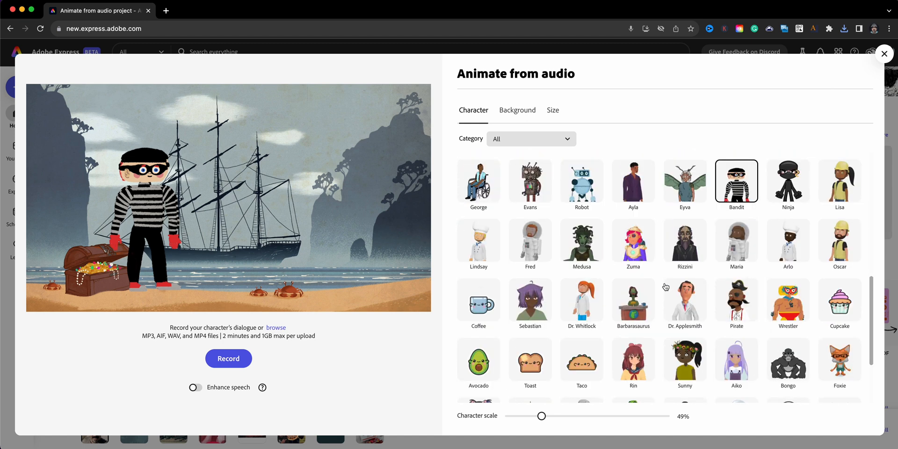
left_click(736, 296)
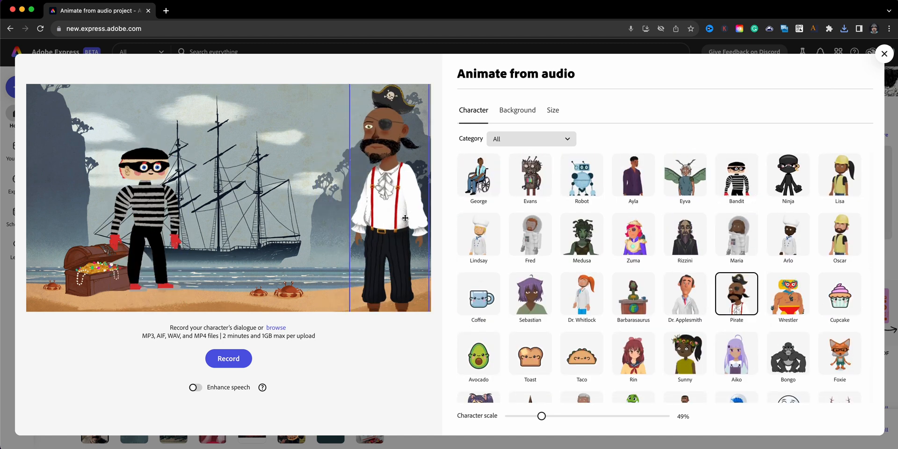
left_click_drag(541, 415, 517, 415)
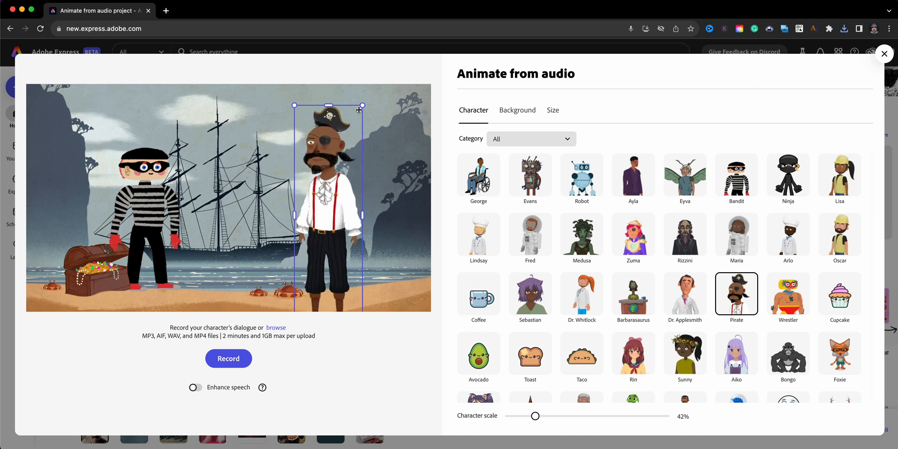
left_click_drag(541, 415, 535, 415)
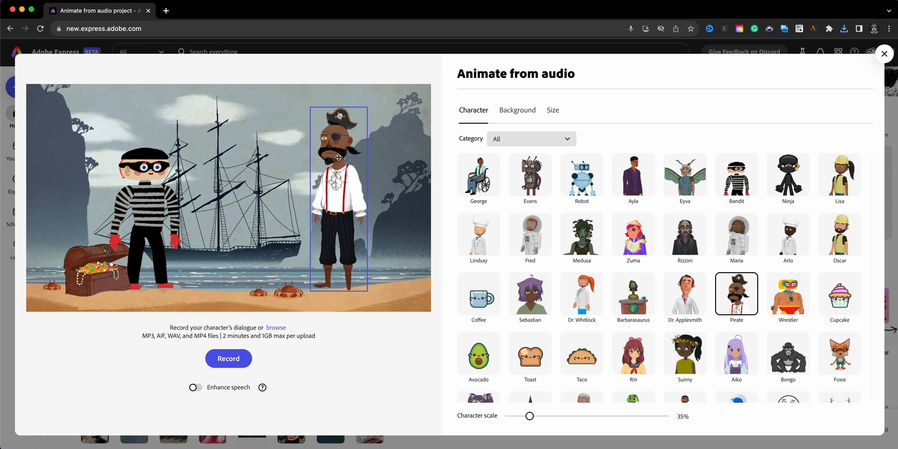
left_click(516, 110)
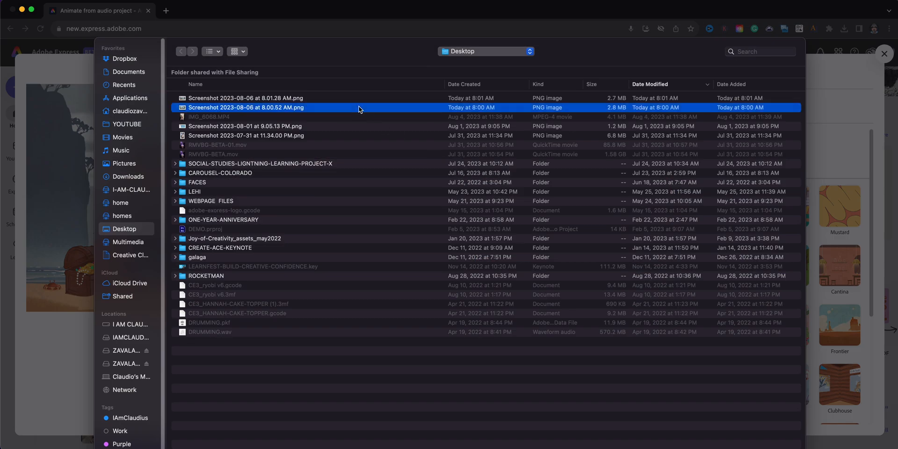
- Try replacing the background with a desktop screenshot and retry after the error
double_click(245, 106)
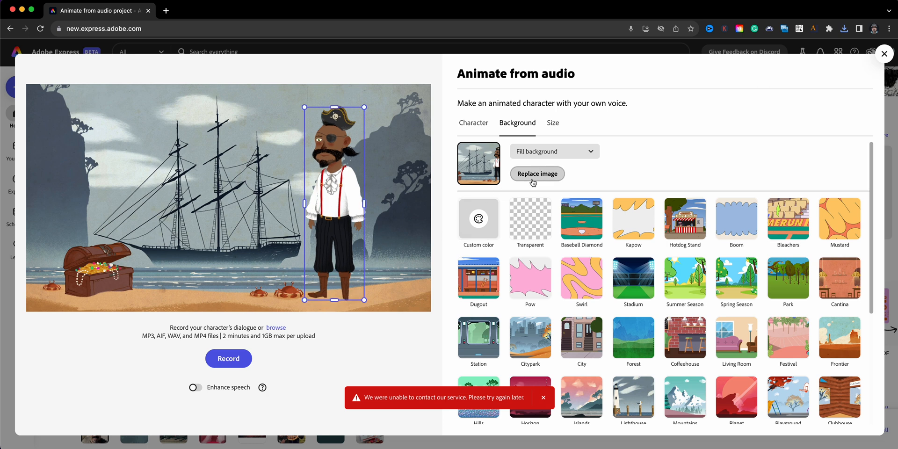
left_click(536, 174)
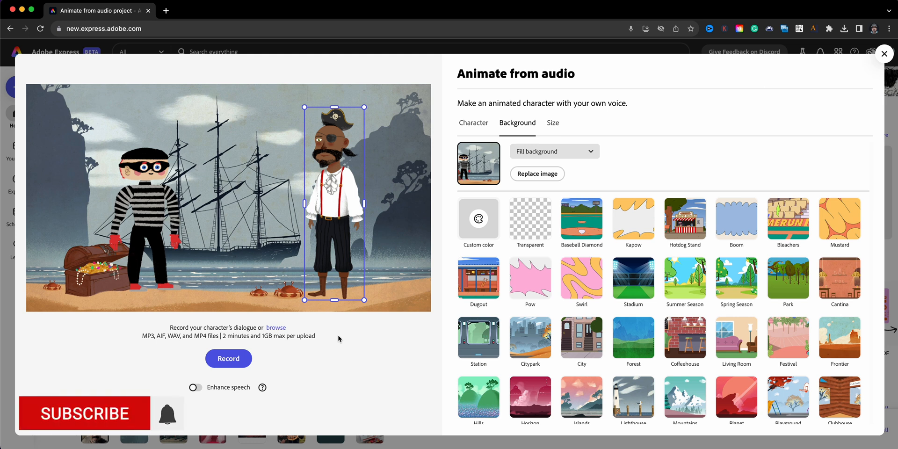
- Record the next pirate line, then leave the Animate from audio window for the home page
left_click(83, 414)
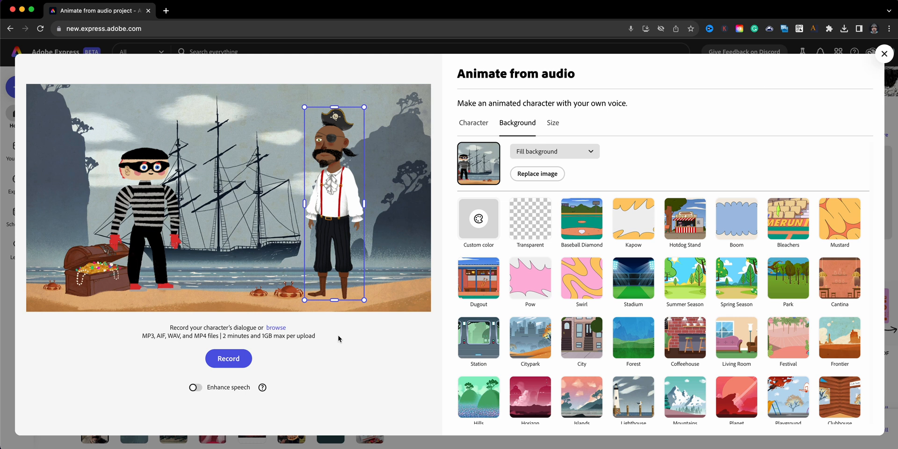
left_click(229, 358)
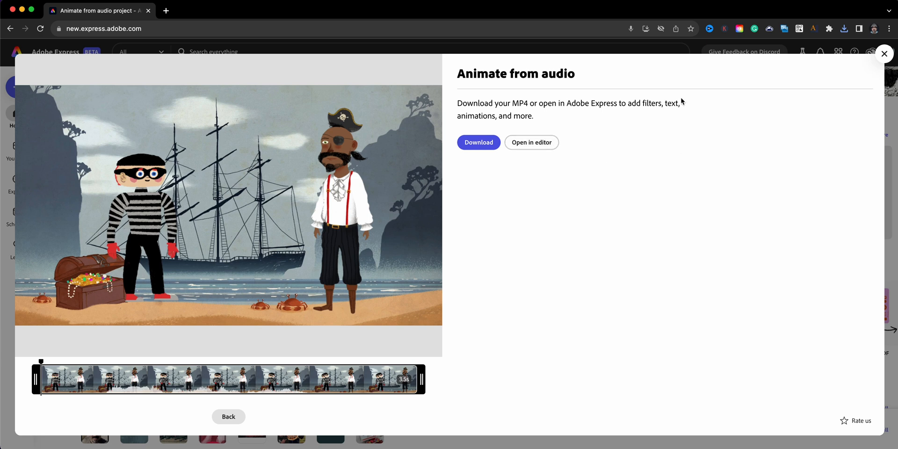
left_click(884, 53)
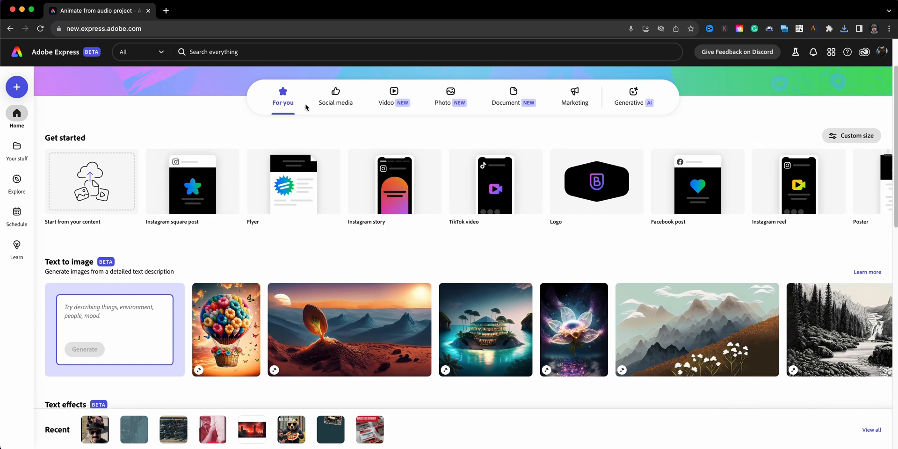
- Start a blank 1920×1080 video project from the Video card
left_click(394, 94)
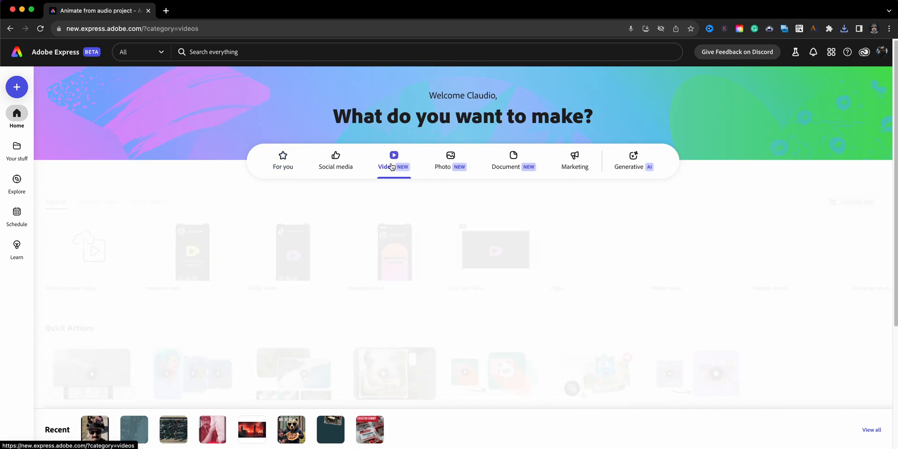
left_click(393, 160)
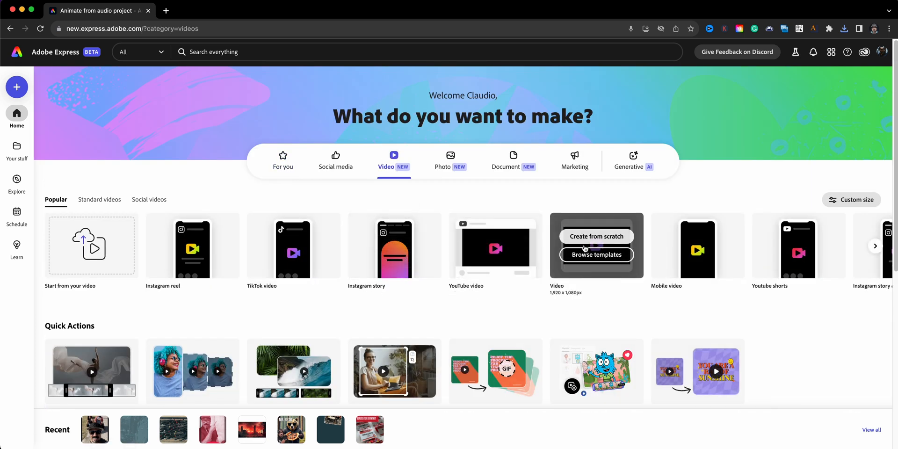
left_click(596, 236)
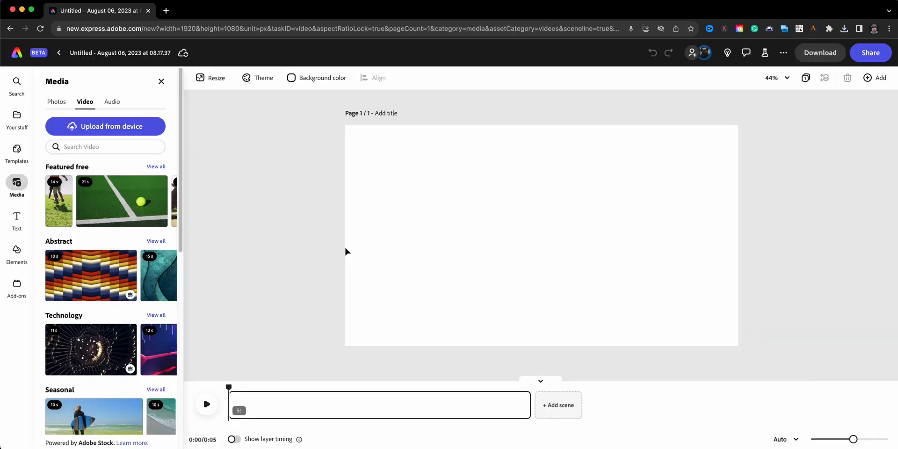
mouse_move(128, 136)
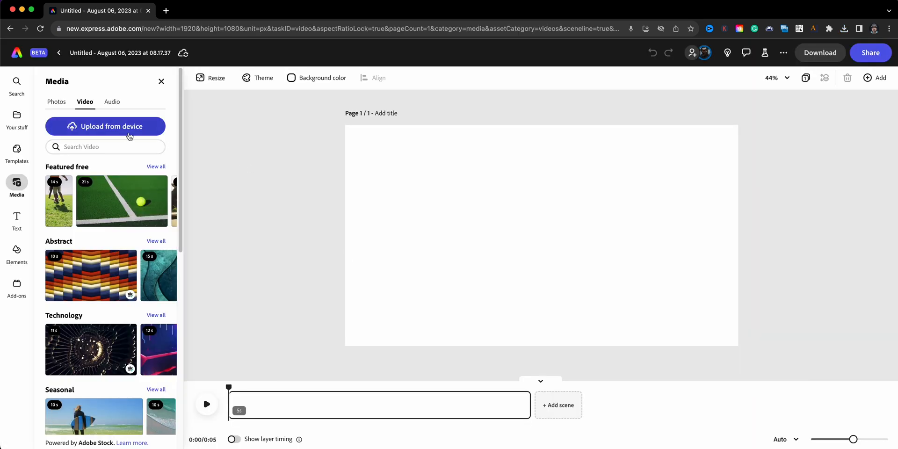
- Upload the downloaded pirate and bandit clips from Downloads onto the timeline
left_click(105, 126)
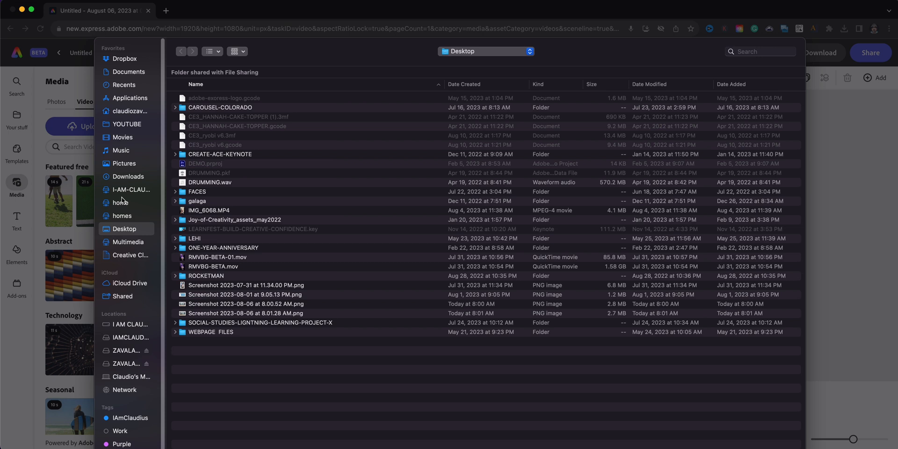
left_click(128, 177)
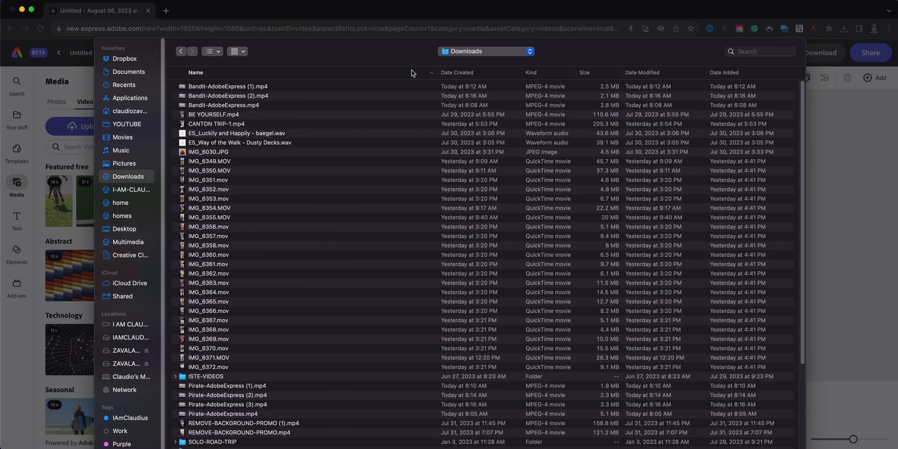
left_click(457, 73)
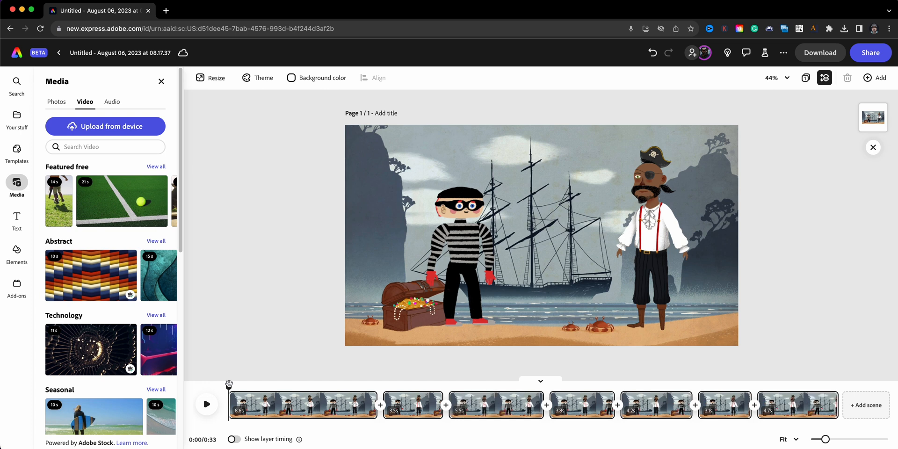
- Select the unwanted scene on the timeline so it can be deleted
left_click(206, 404)
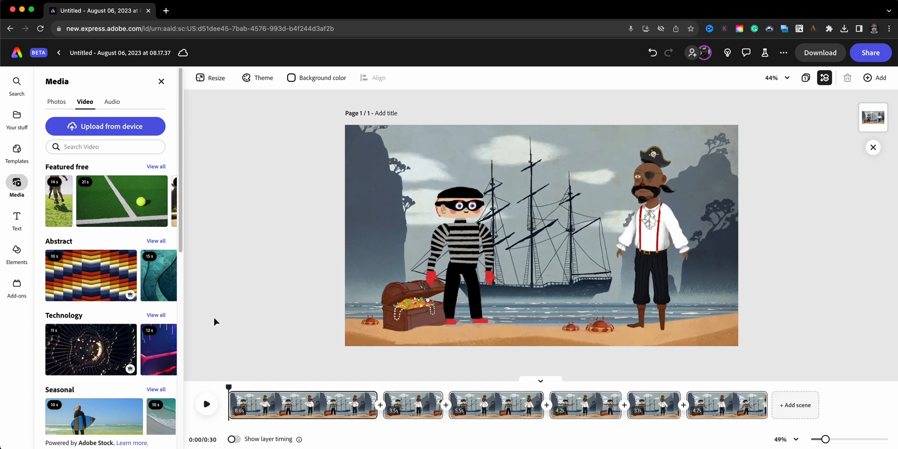
mouse_move(261, 364)
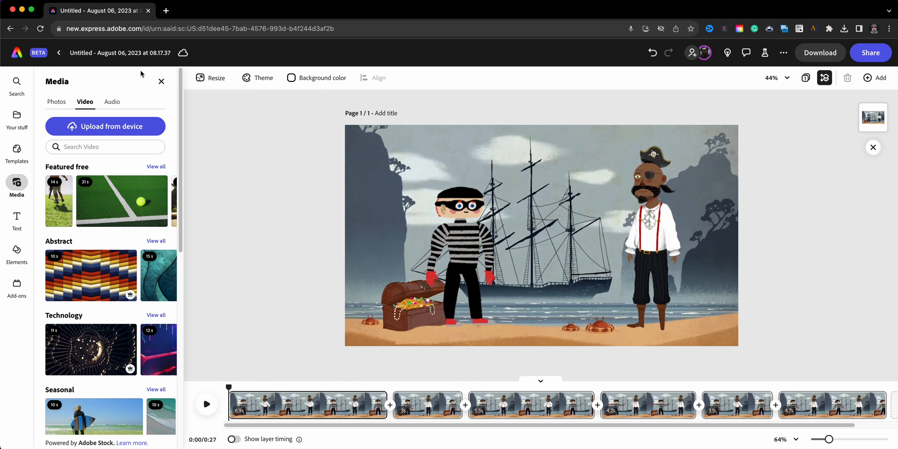
- Rename the project, typing the new title 'PIRATE and Ban…'
type("Pi")
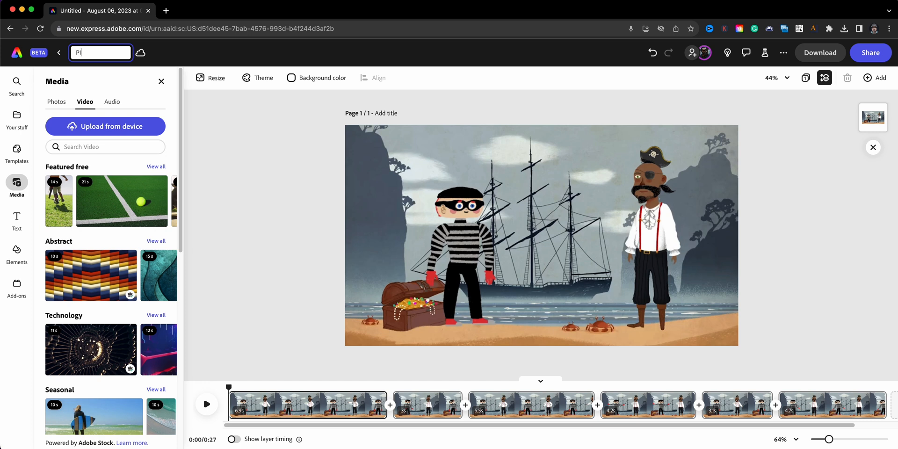
type("IRATE and Ban")
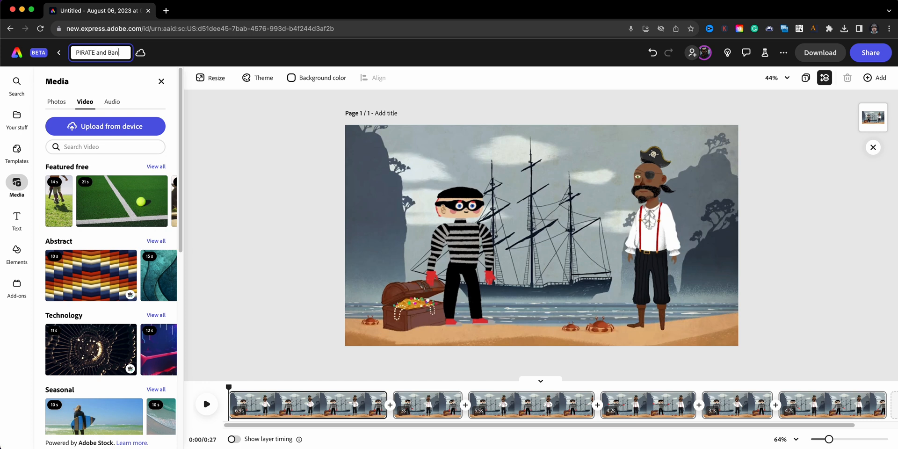